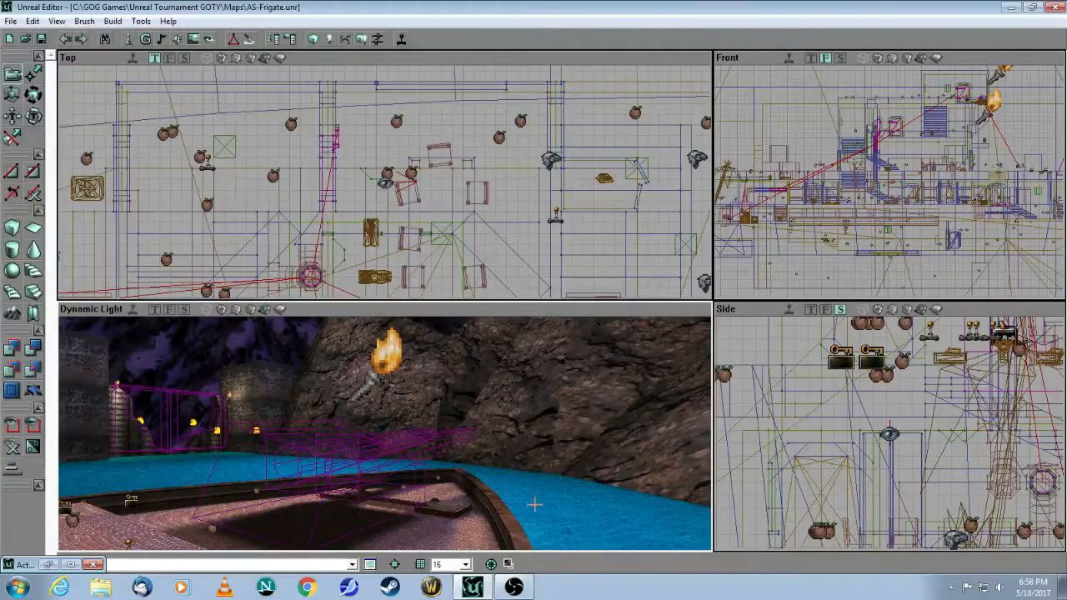
mouse_move(560, 473)
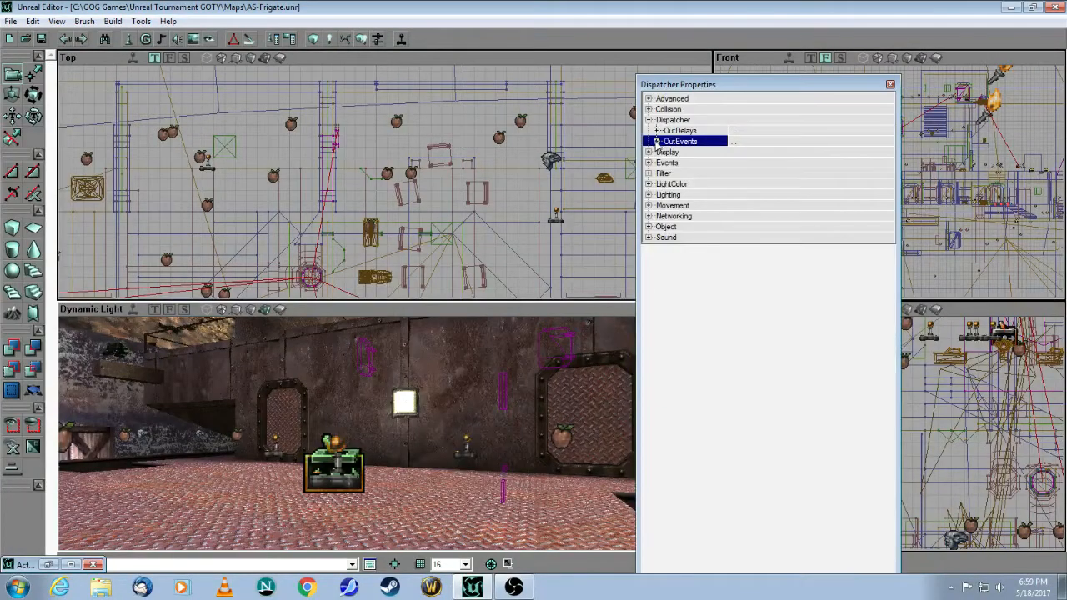
- Review the Dispatcher's OutEvents list, noting the Rocket2 out event
left_click(650, 140)
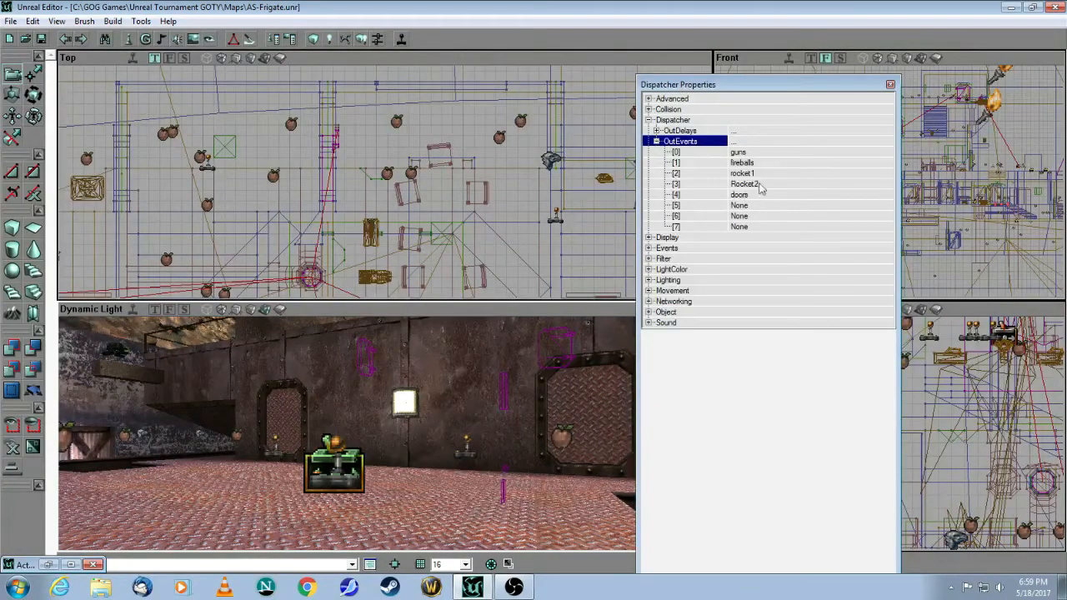
mouse_move(782, 180)
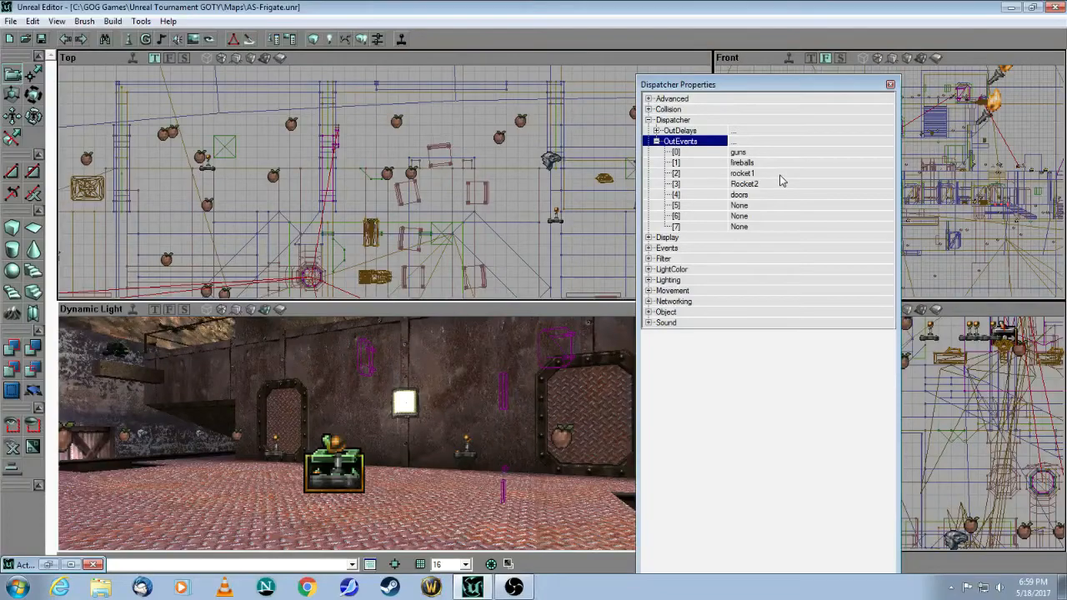
left_click(744, 183)
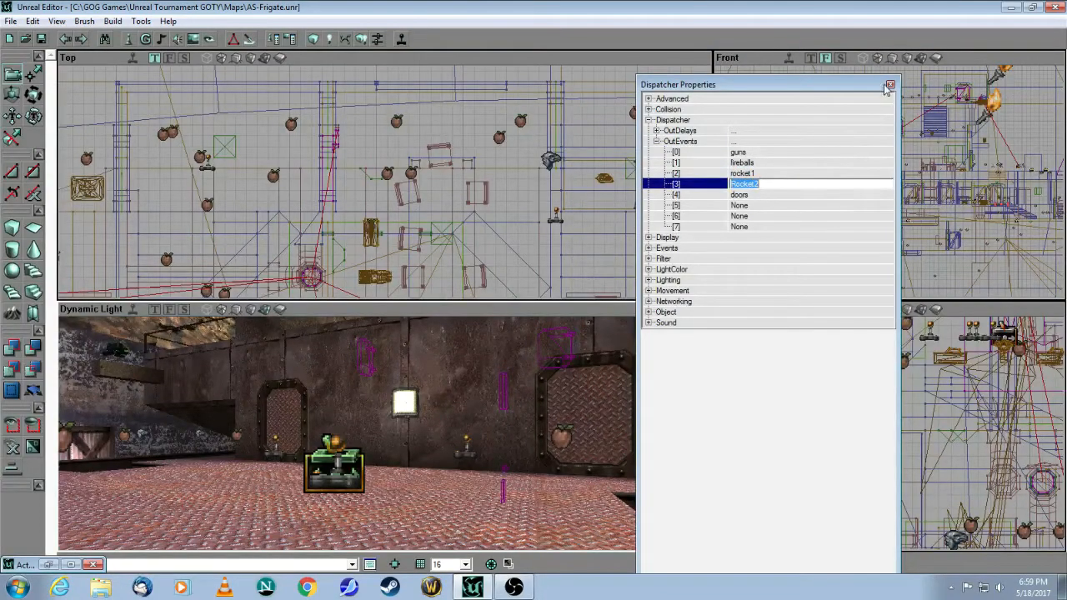
left_click(890, 85)
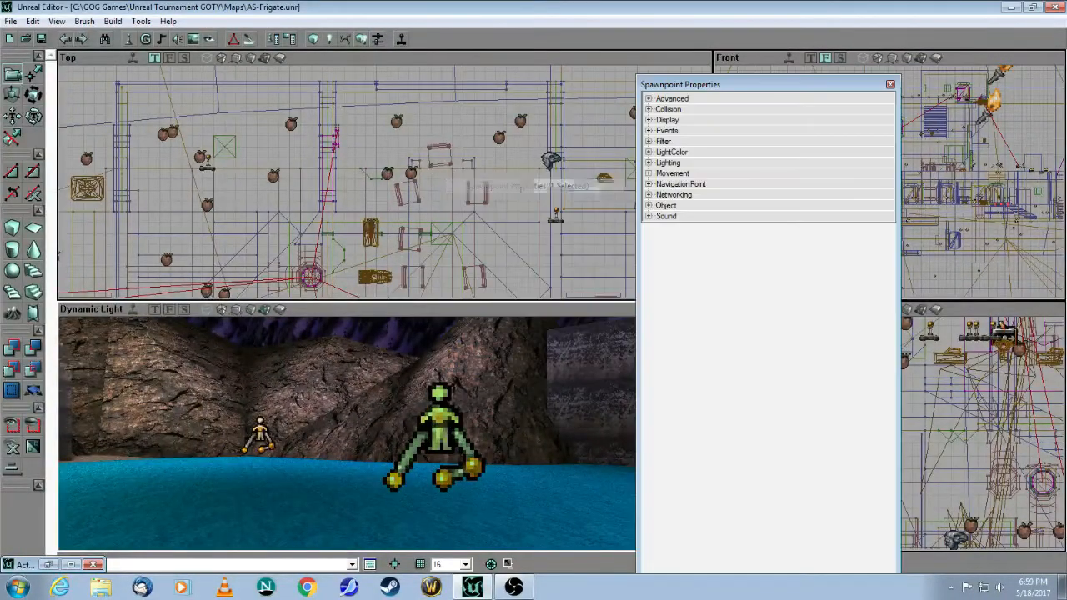
- Inspect both spawnpoints' Events tags, confirming Rocket2 and rocket1
left_click(667, 130)
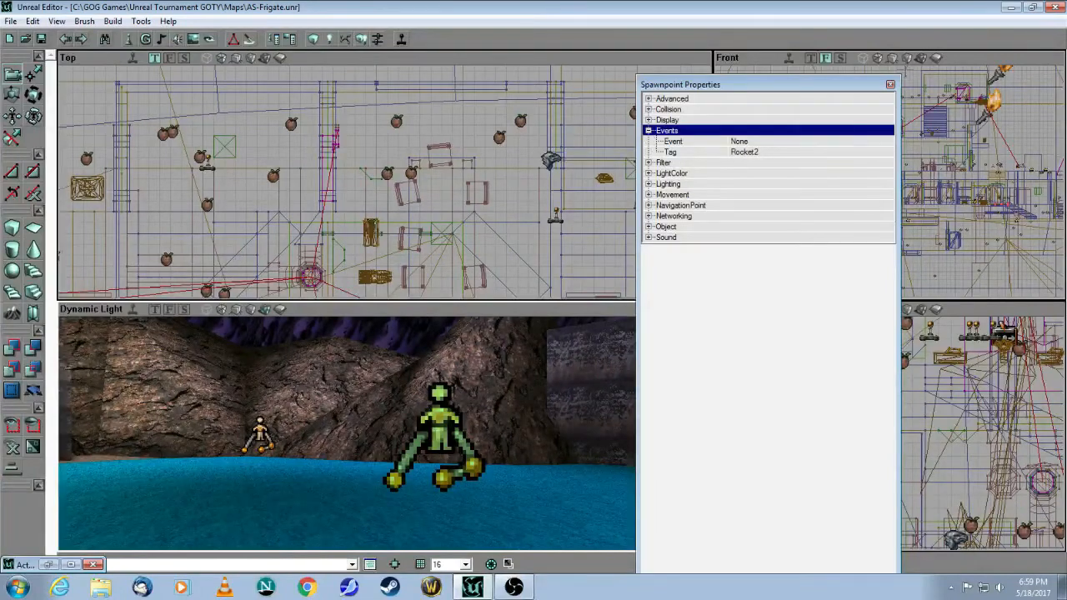
left_click(890, 83)
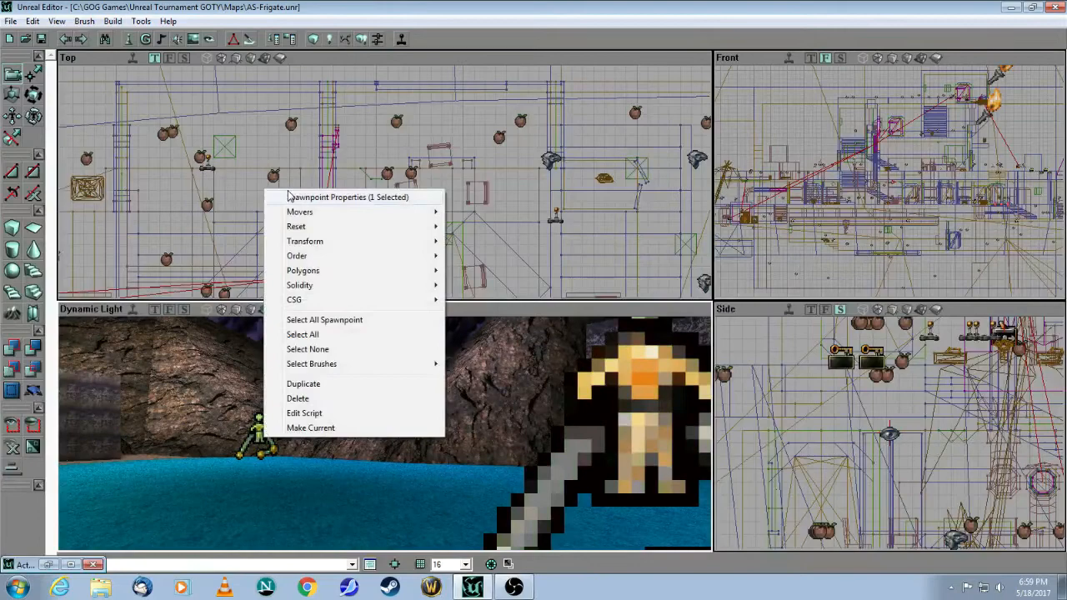
left_click(347, 197)
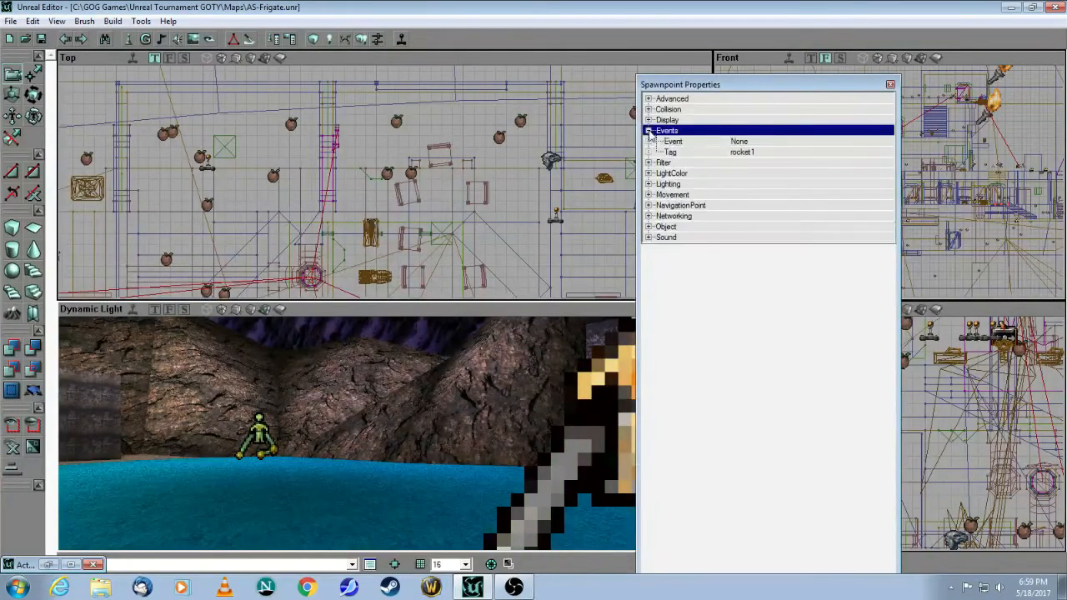
left_click(891, 83)
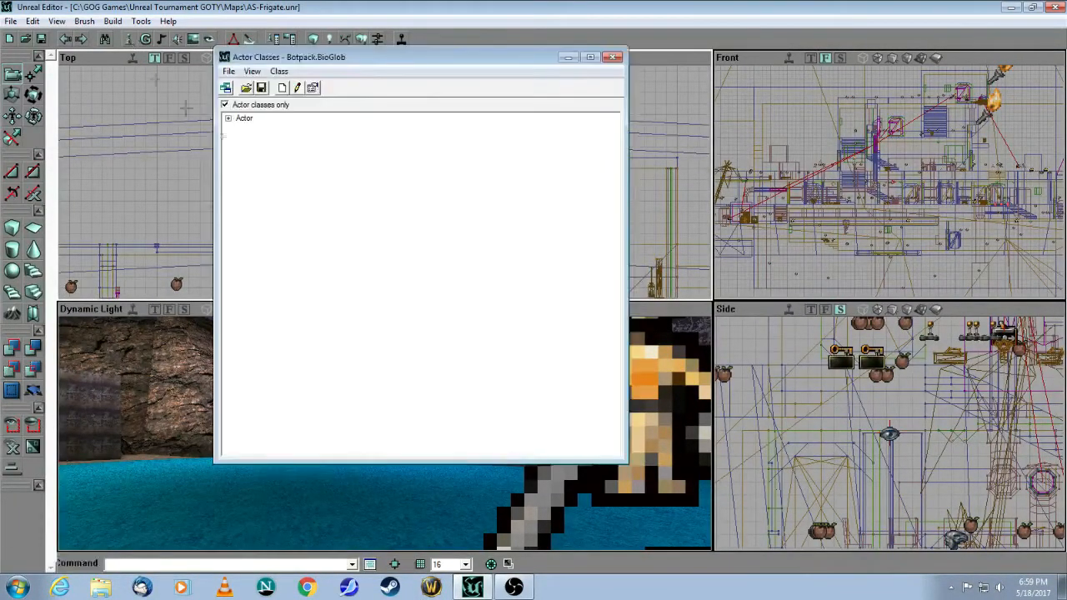
- Select the Spawnpoint class under Actor > NavigationPoint in the Actor Classes browser
left_click(229, 116)
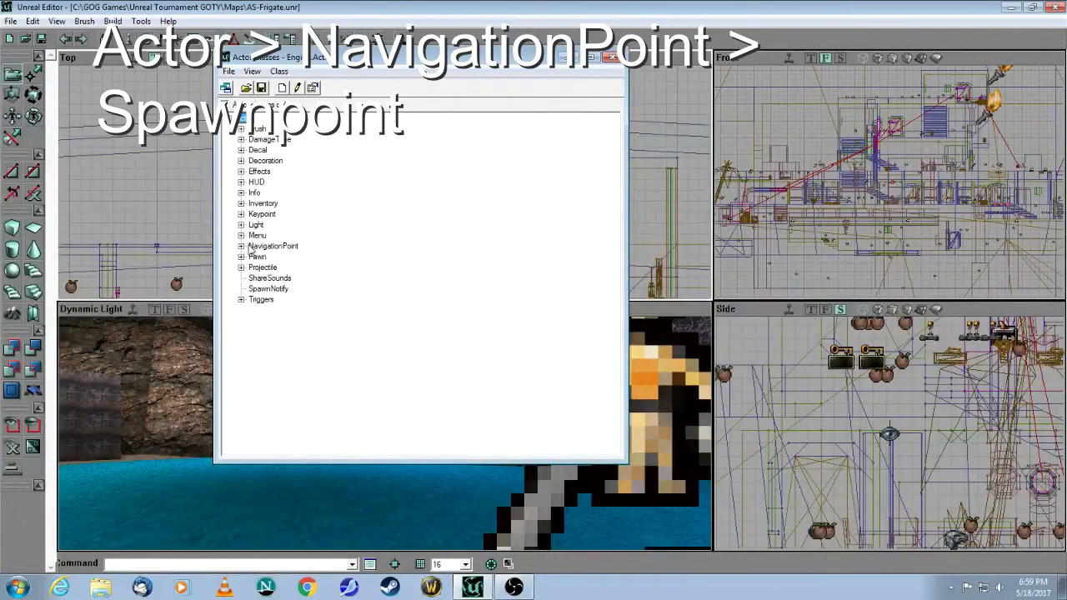
left_click(240, 246)
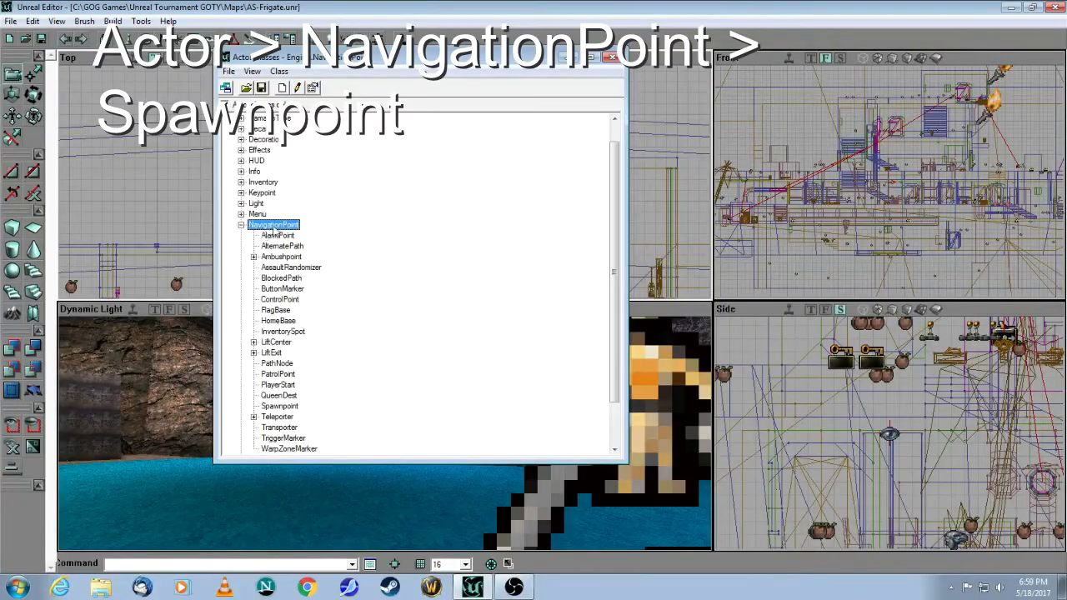
left_click(280, 407)
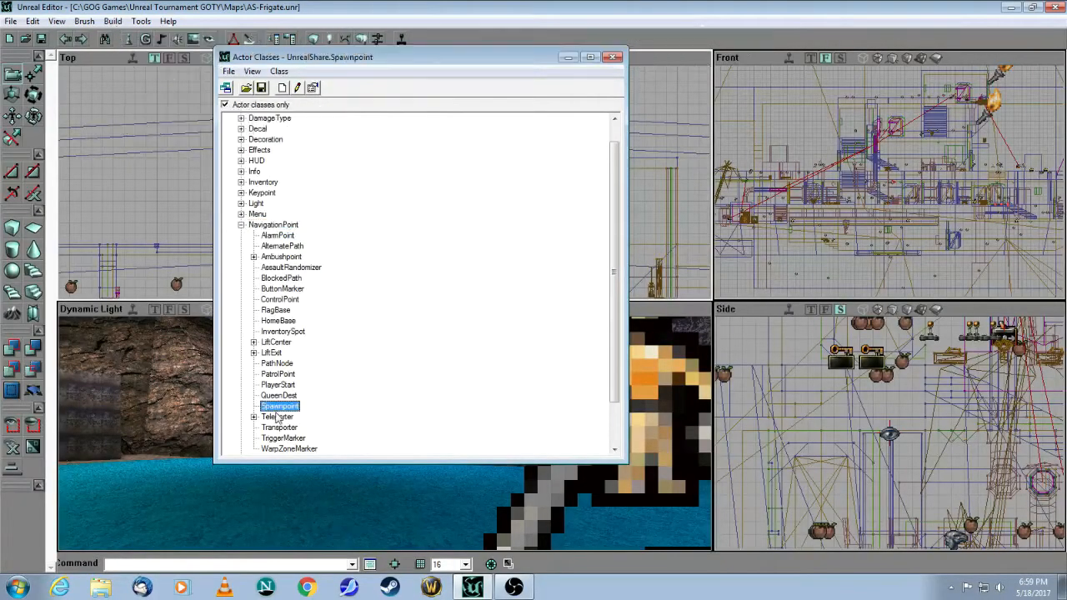
left_click(614, 56)
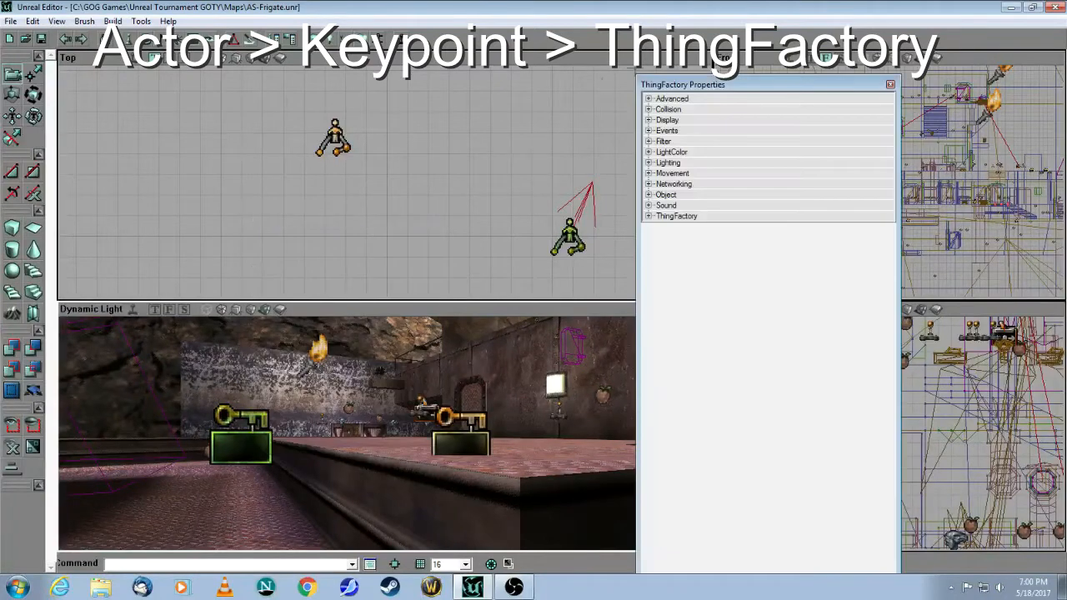
- Show the ThingFactory's Rocket2 event tag and its WarShell prototype setting
left_click(667, 130)
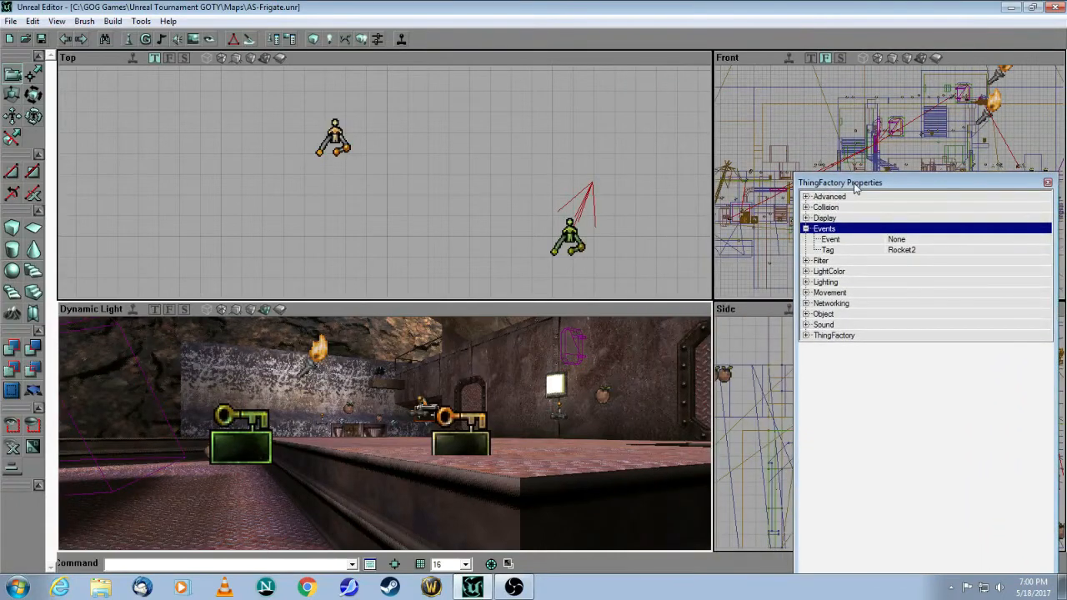
left_click(807, 336)
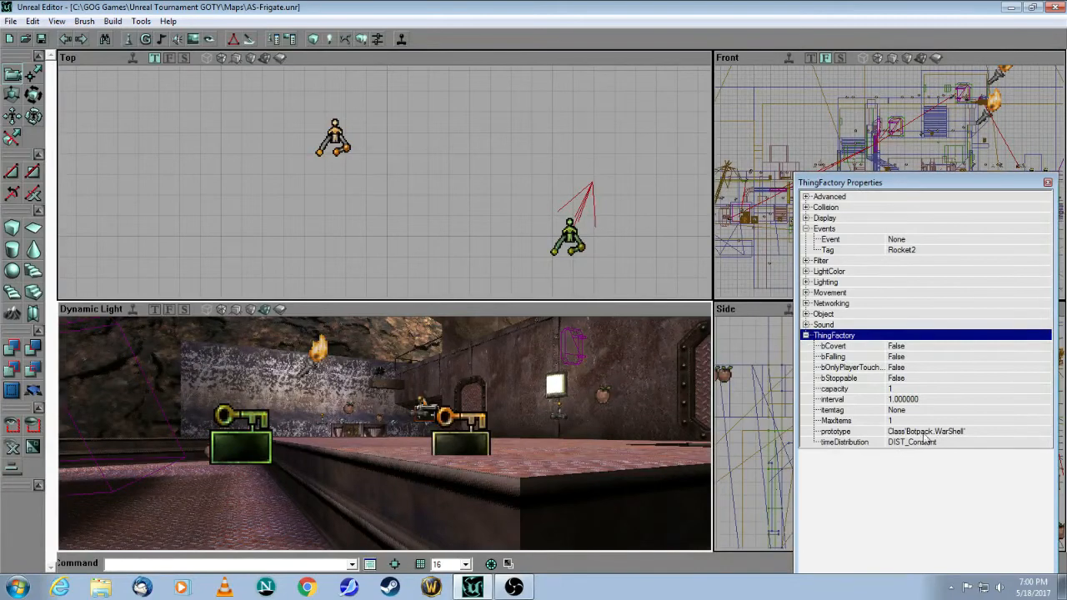
left_click(926, 430)
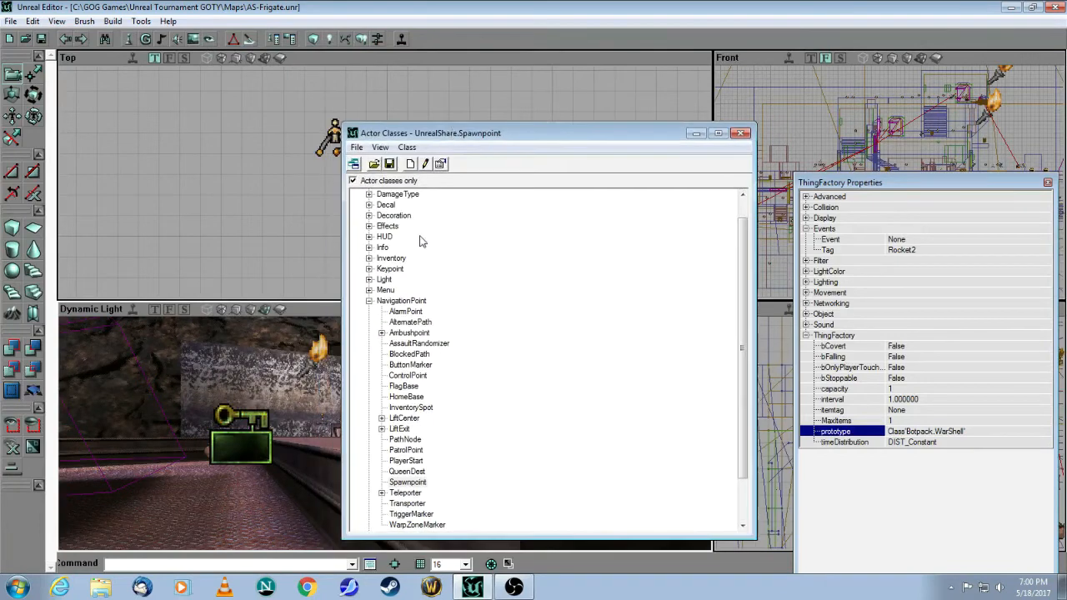
- Locate WarShell under Actor > Projectile in the class list, then dismiss the list
scroll("down", 3)
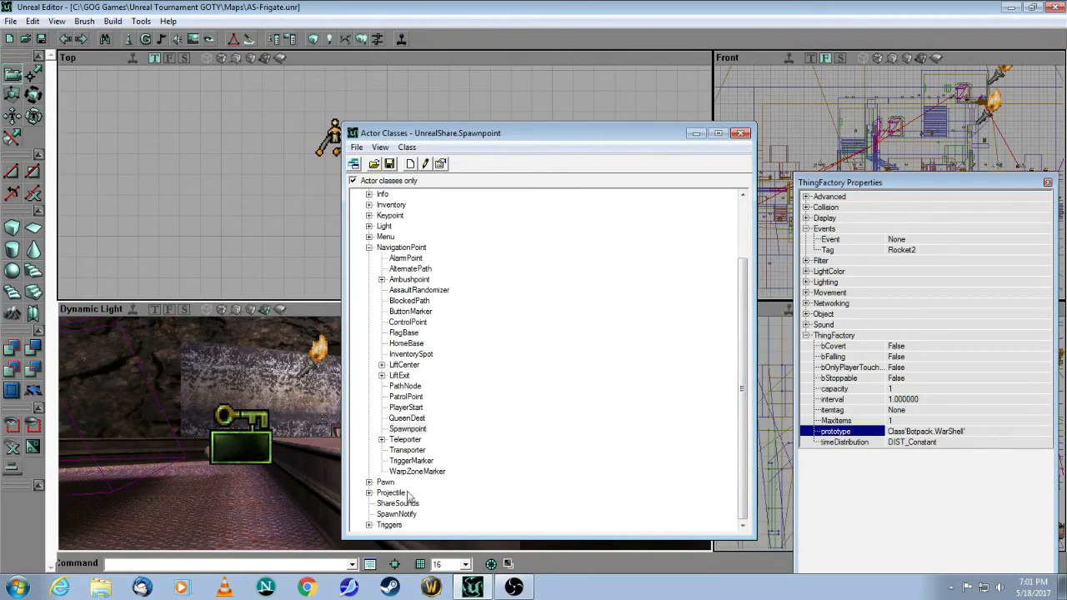
scroll("down", 3)
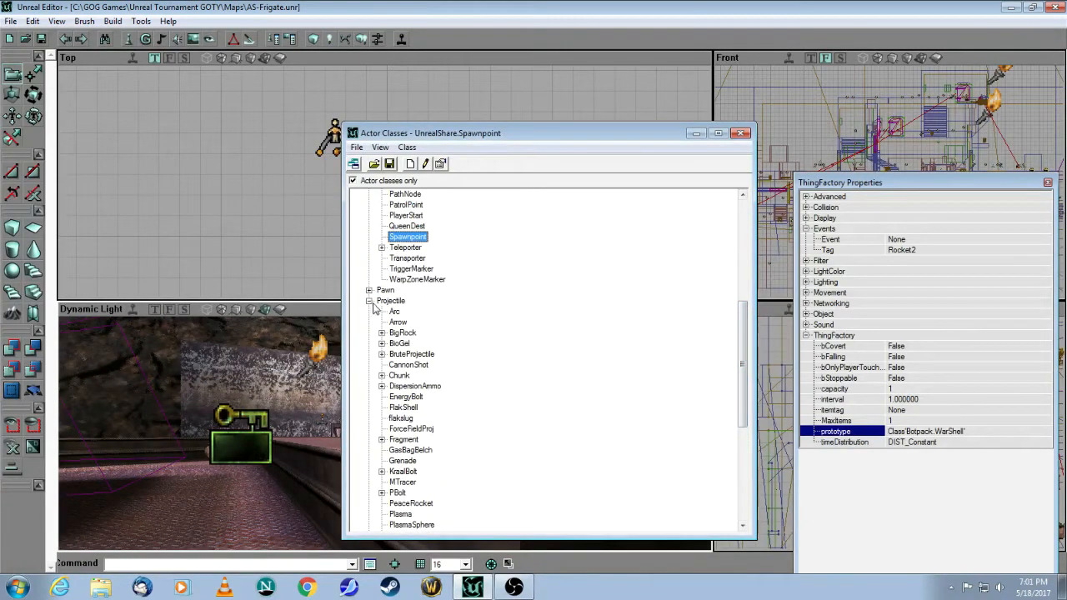
left_click(390, 301)
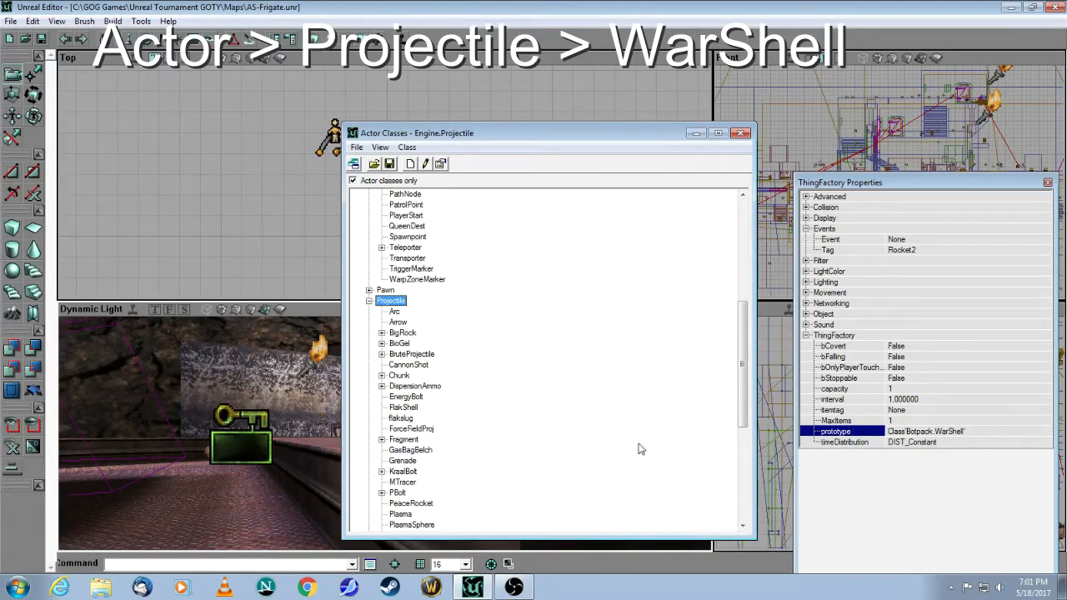
scroll("down", 3)
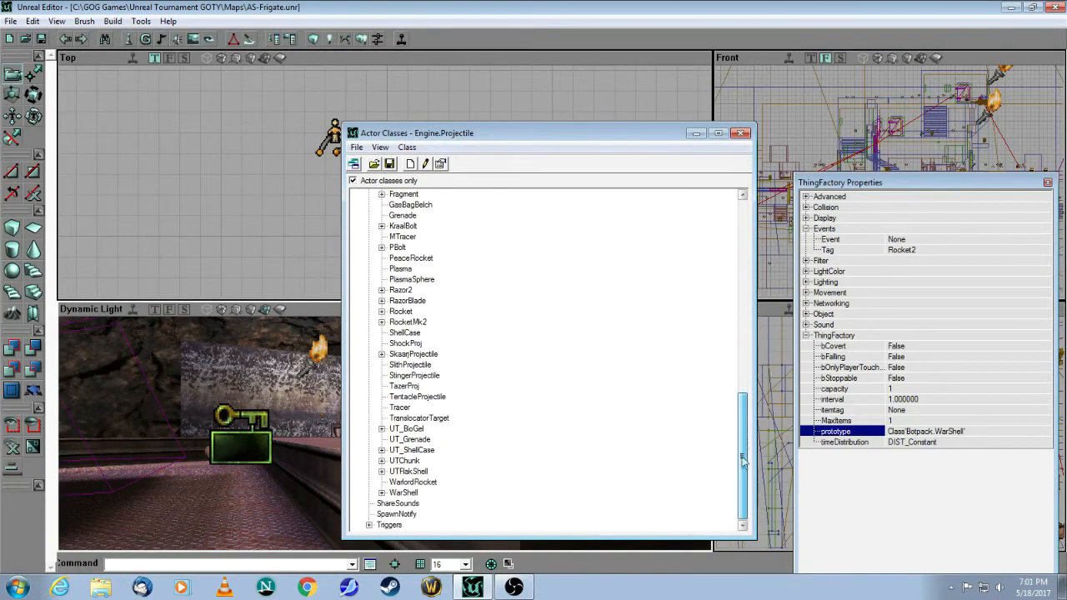
left_click(382, 493)
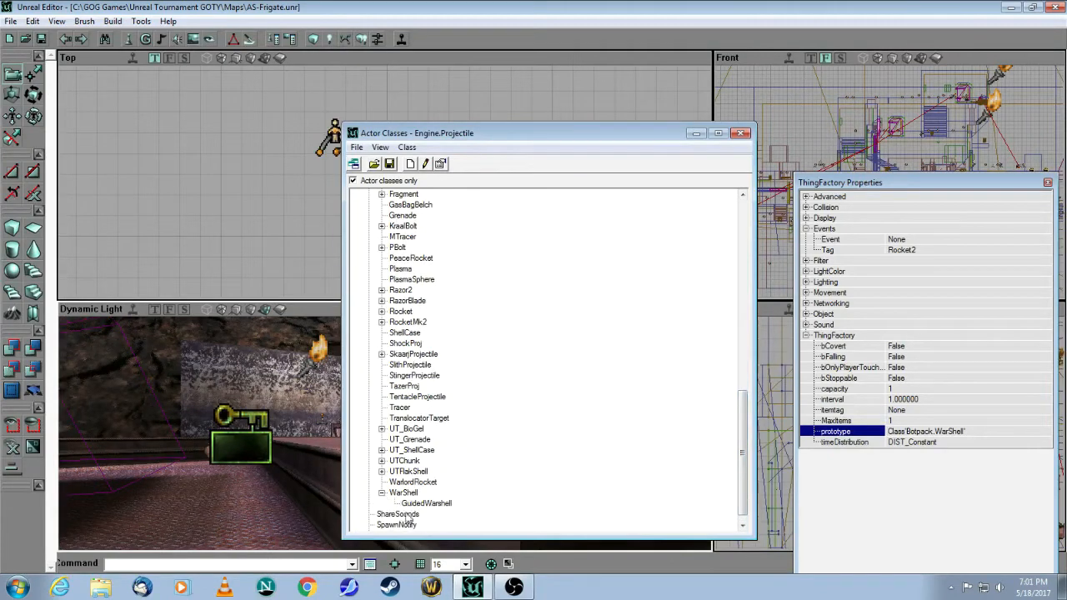
left_click(404, 493)
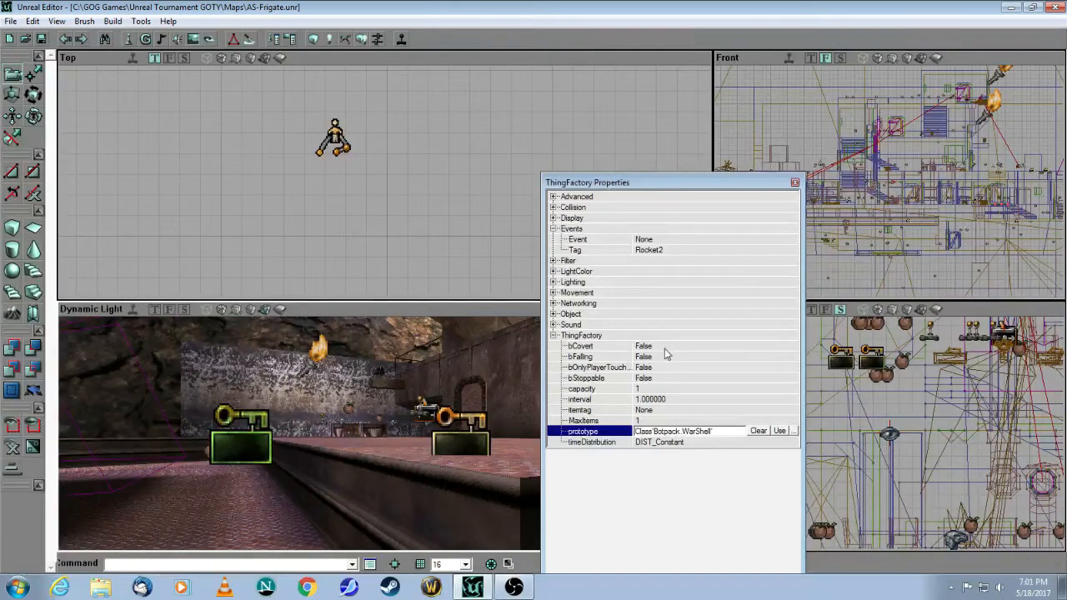
left_click(580, 345)
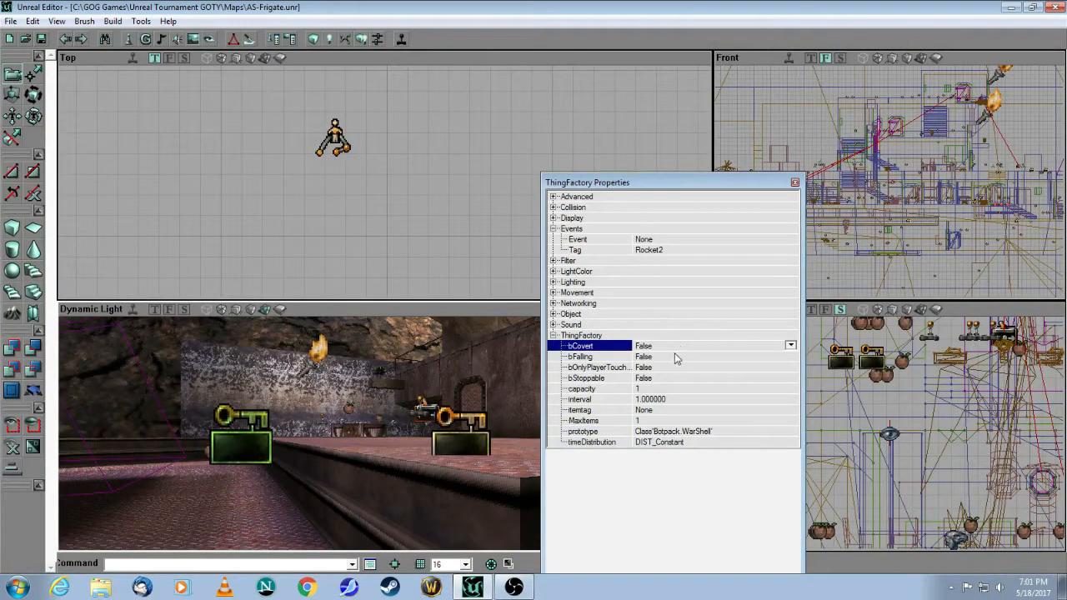
left_click(581, 356)
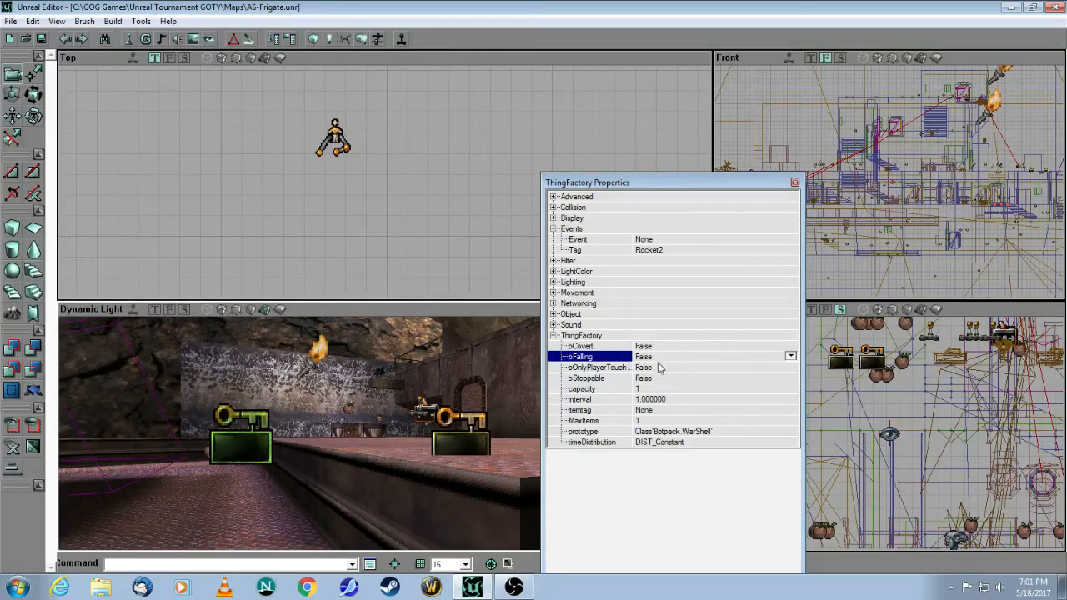
mouse_move(633, 377)
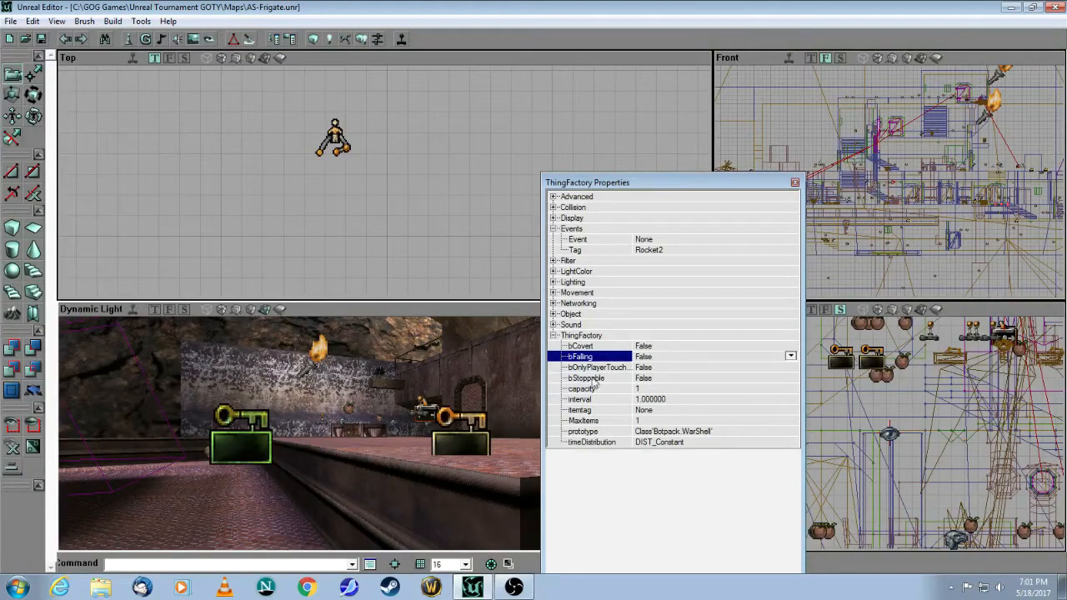
mouse_move(665, 382)
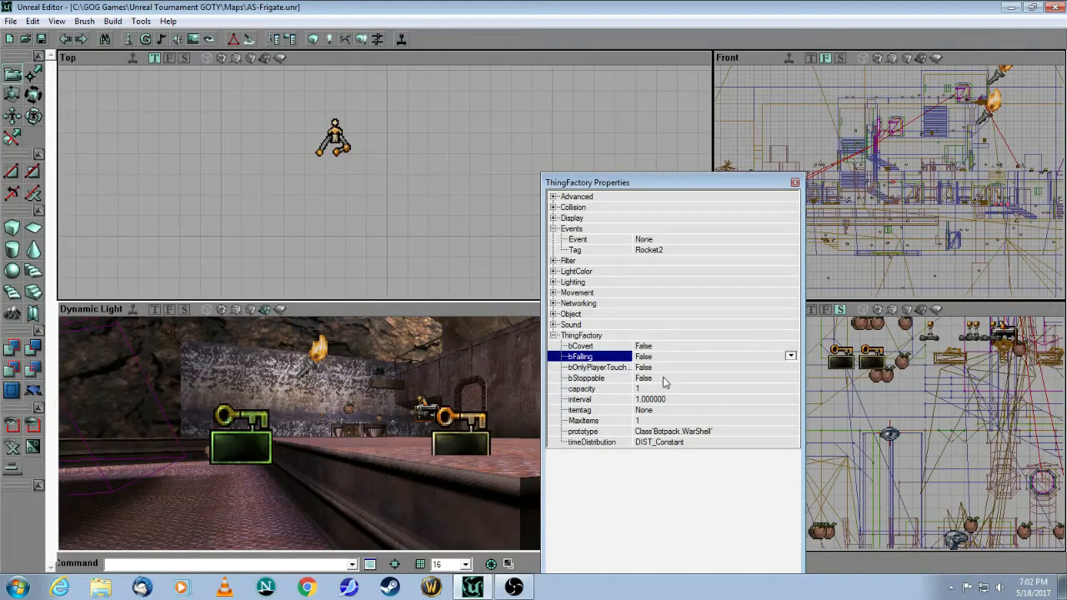
mouse_move(625, 405)
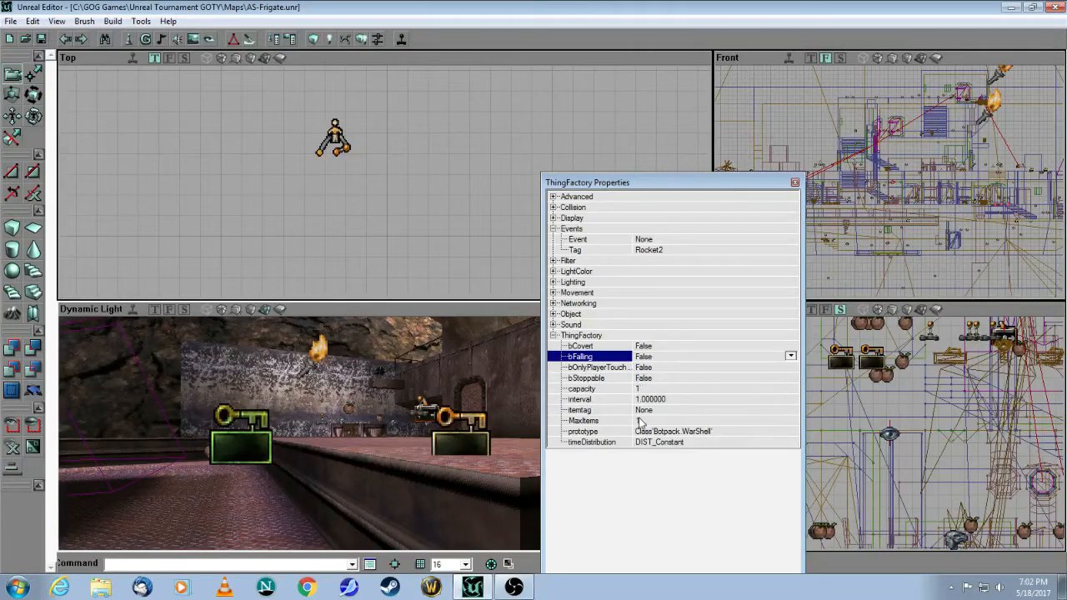
mouse_move(625, 430)
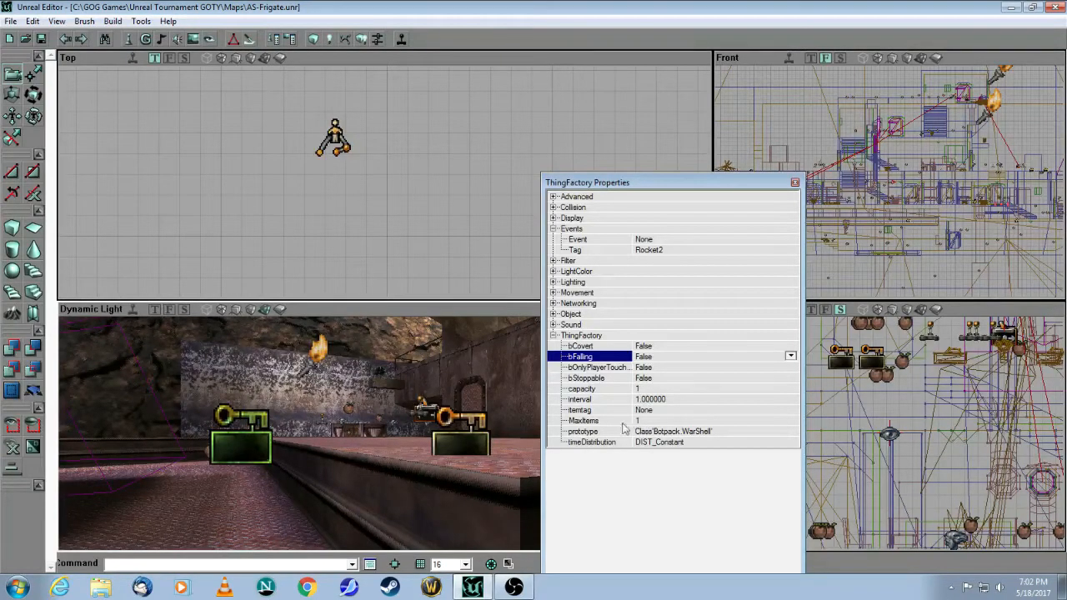
mouse_move(690, 440)
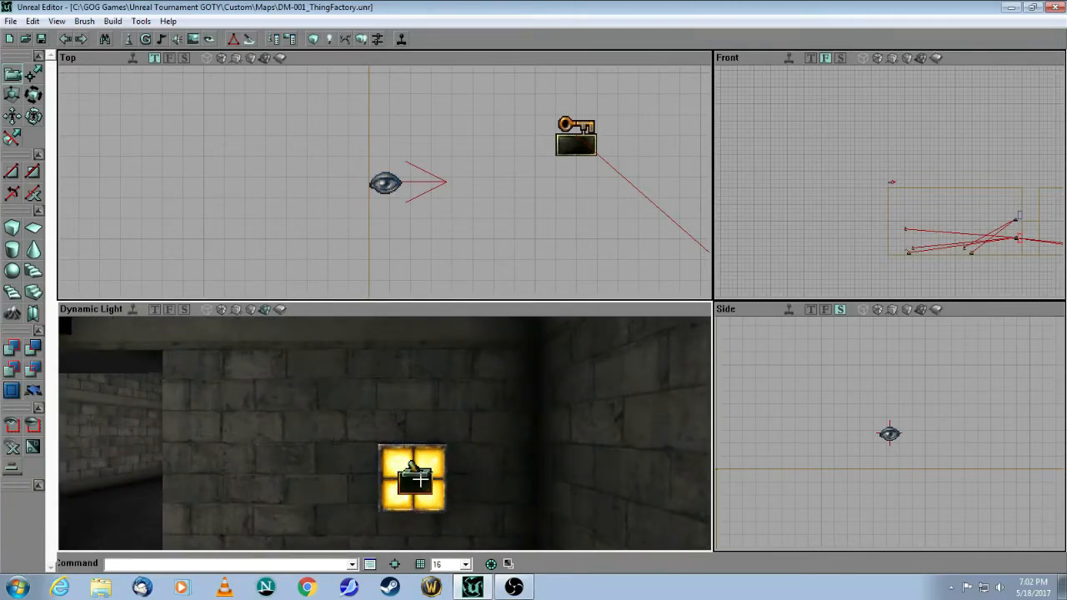
right_click(413, 477)
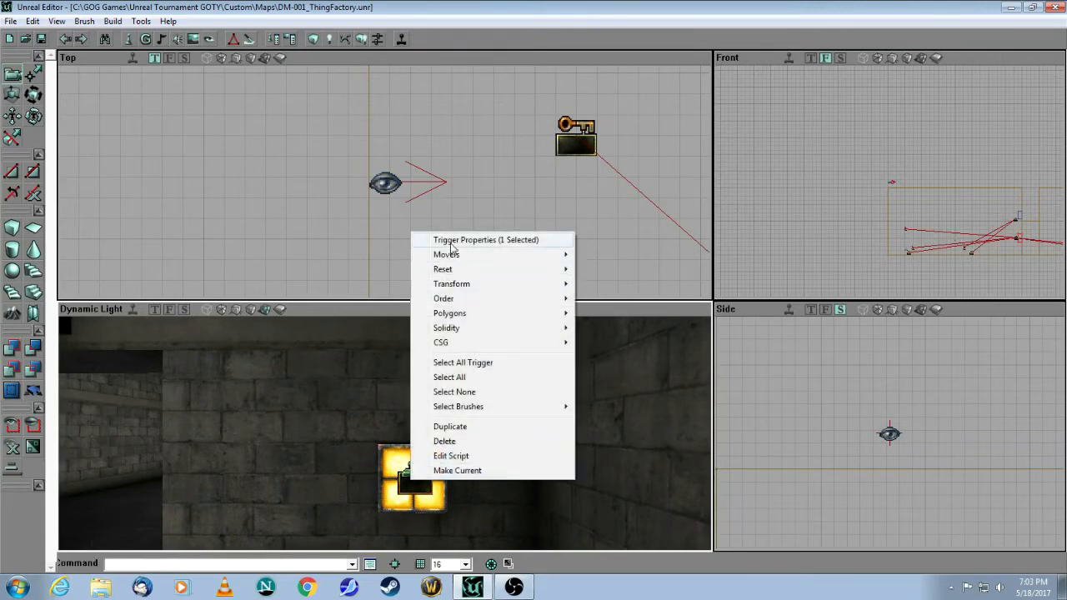
left_click(485, 240)
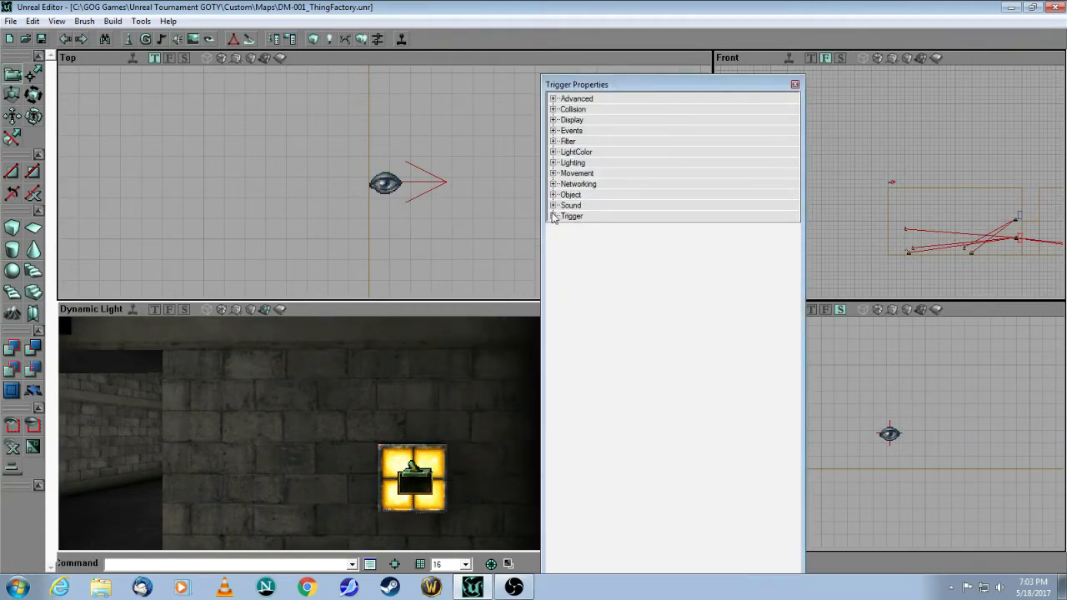
left_click(554, 217)
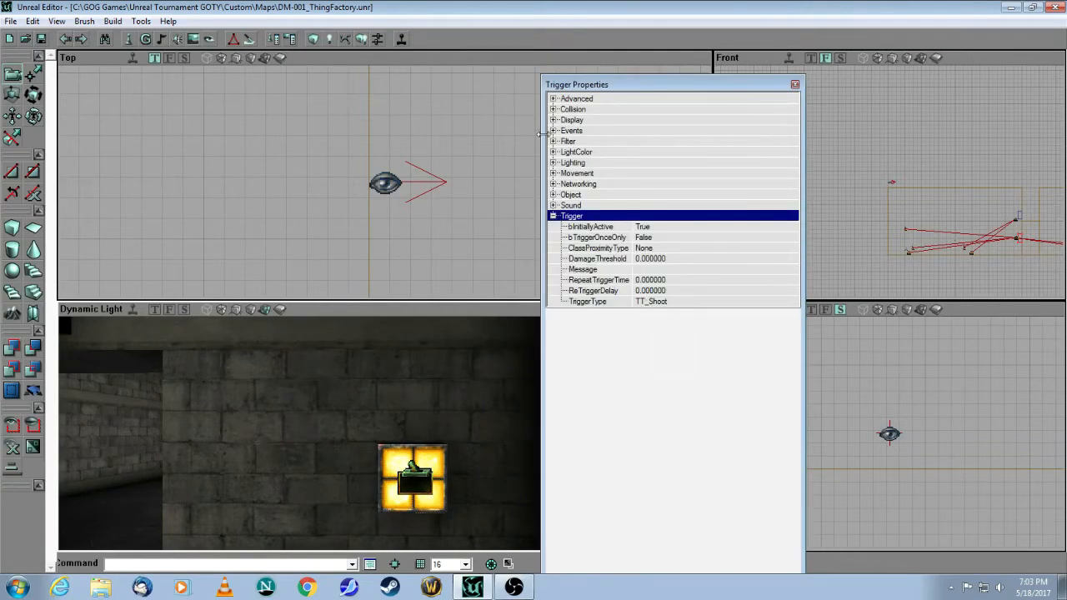
left_click(557, 130)
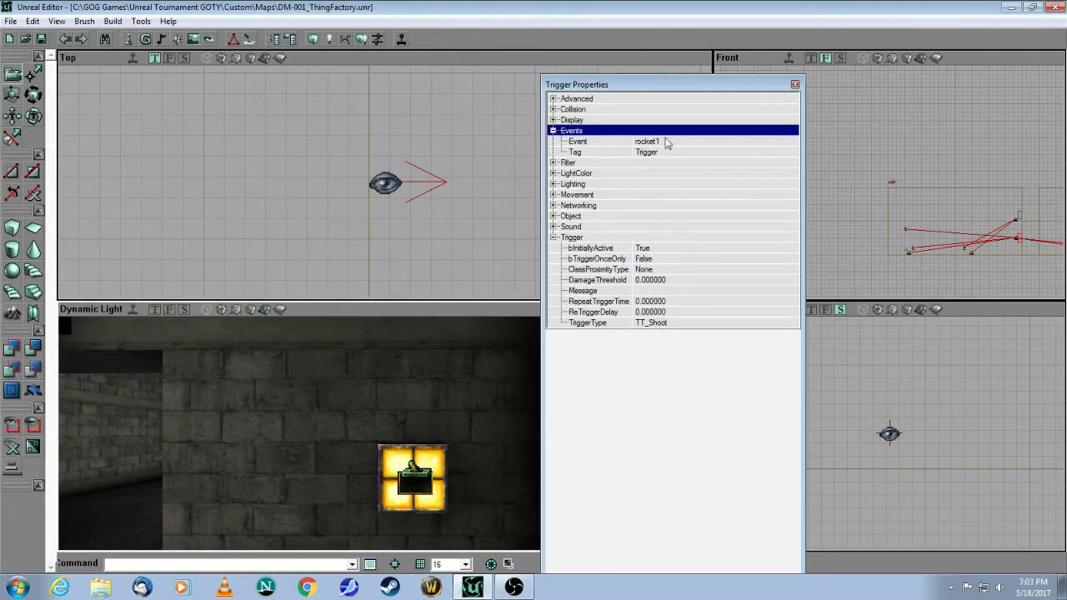
mouse_move(627, 157)
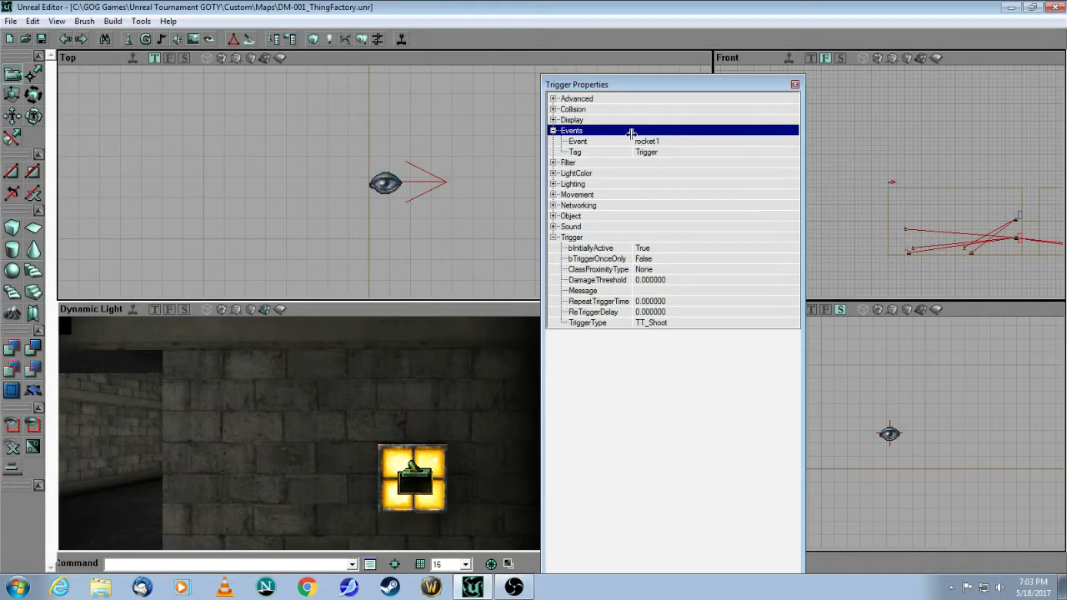
mouse_move(616, 117)
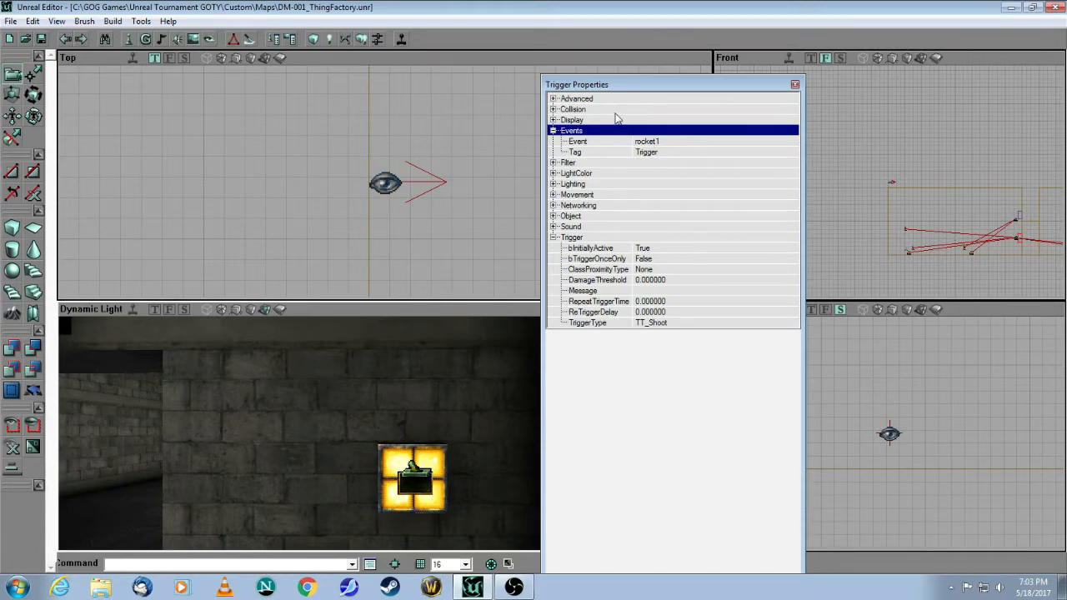
left_click(794, 83)
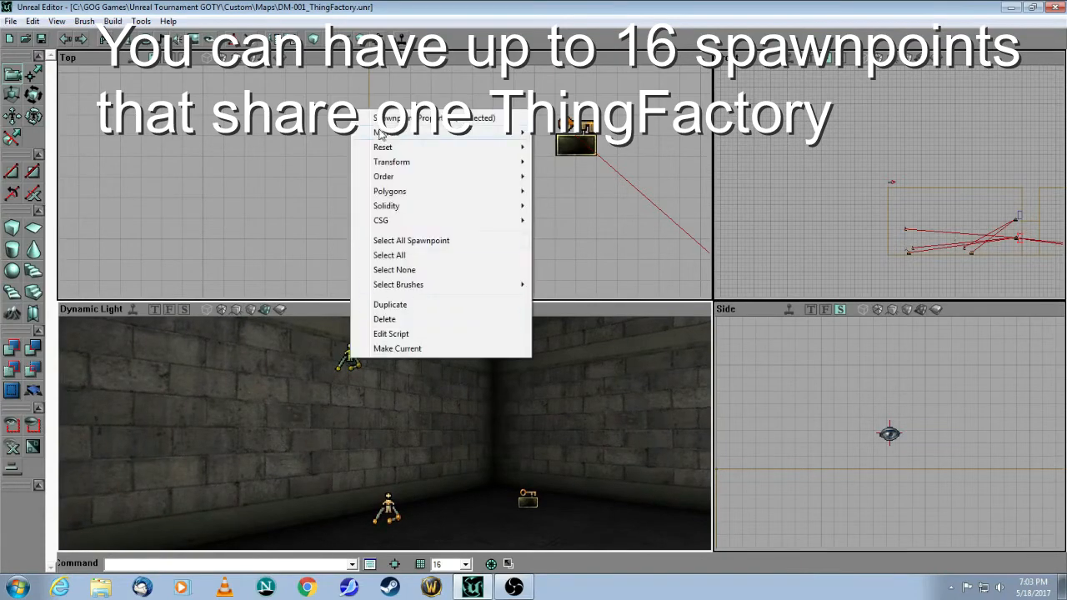
left_click(392, 117)
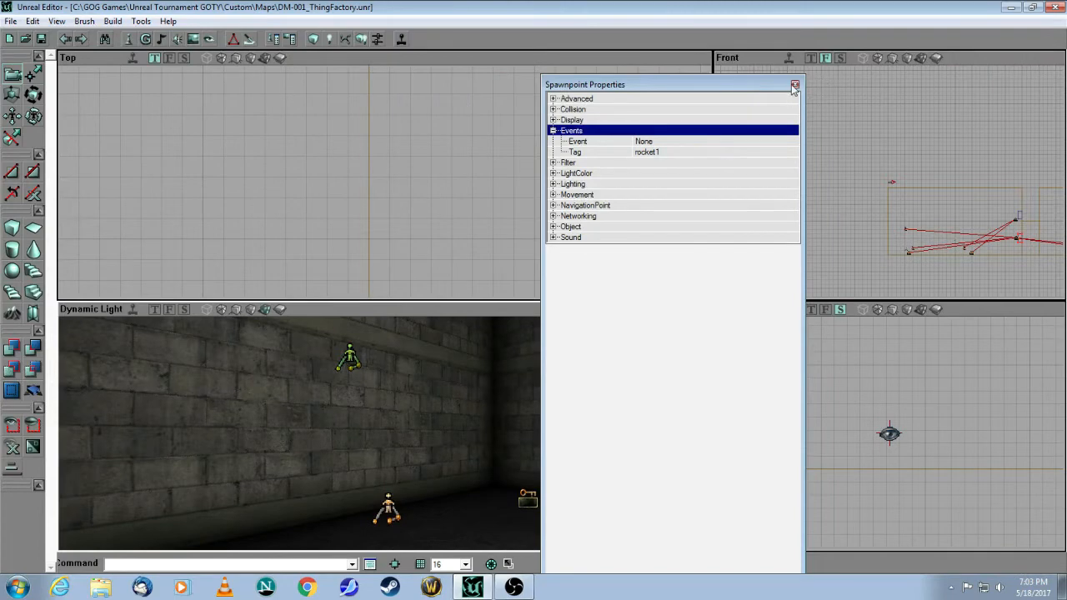
left_click(793, 83)
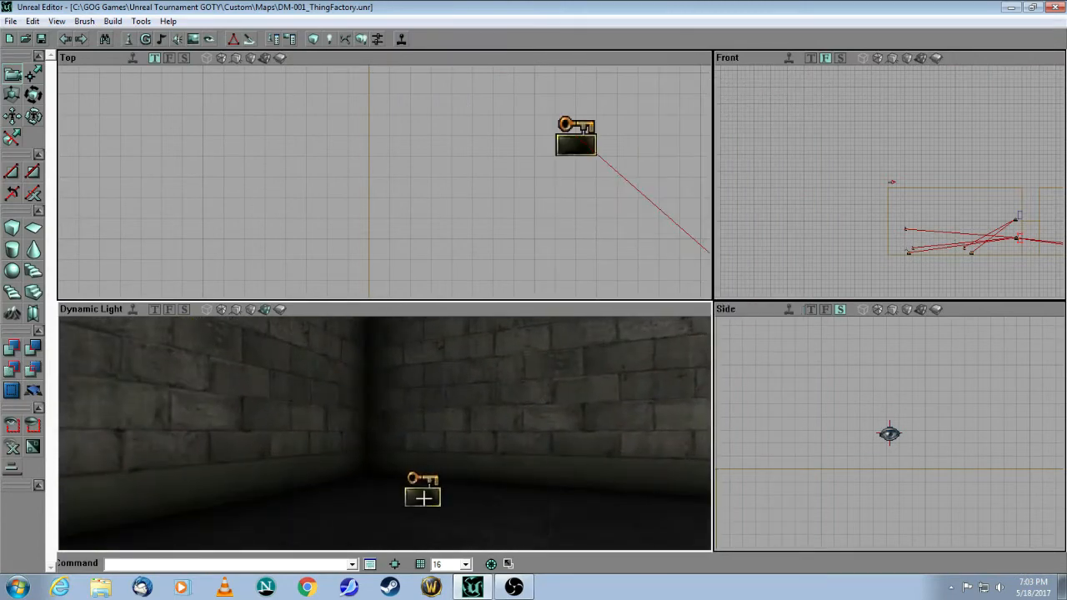
right_click(423, 497)
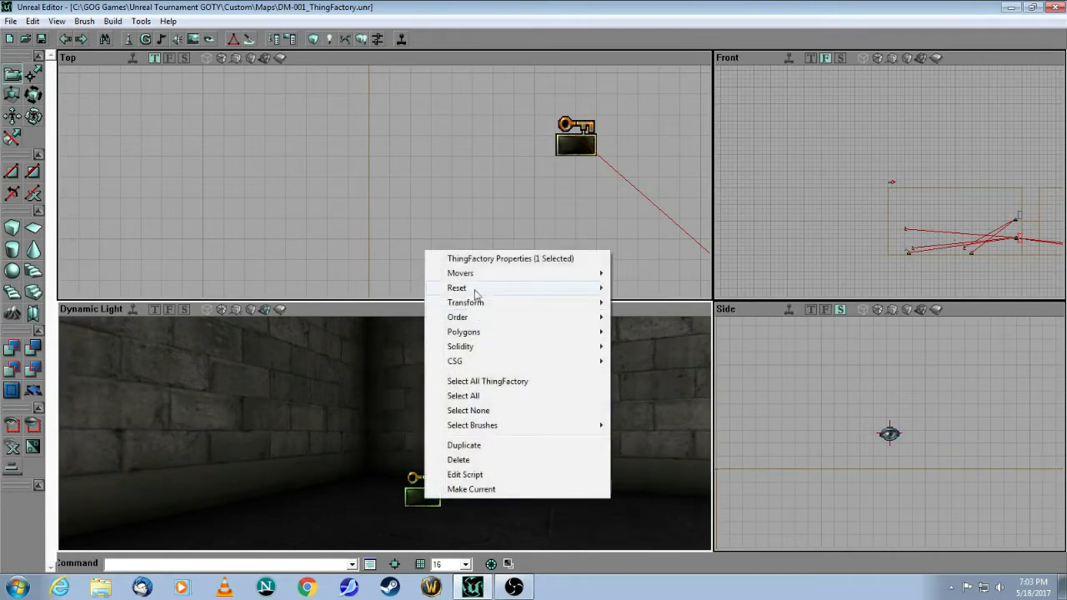
left_click(510, 259)
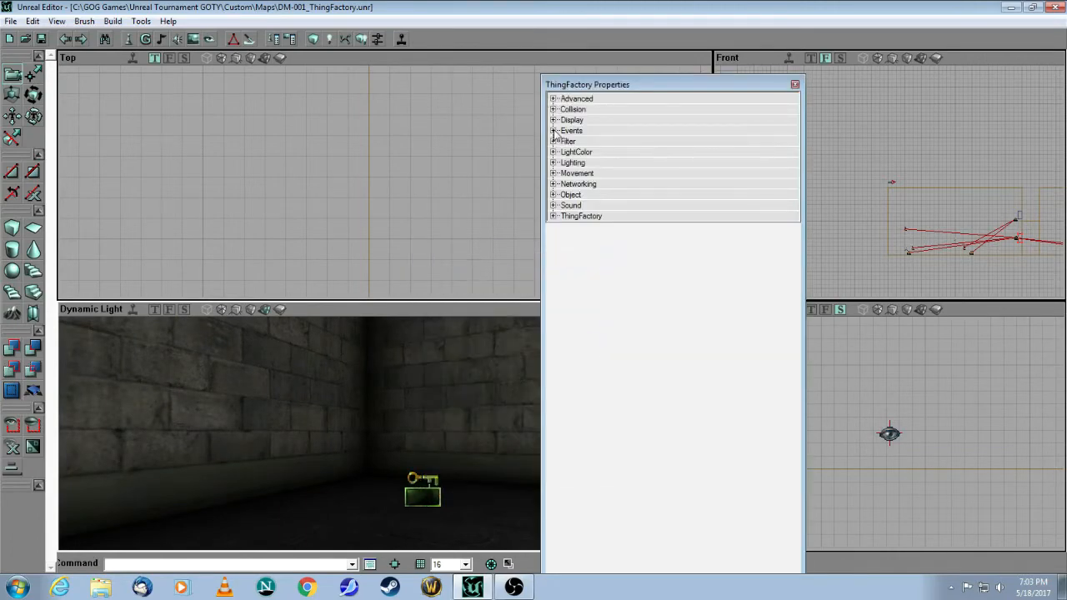
left_click(554, 131)
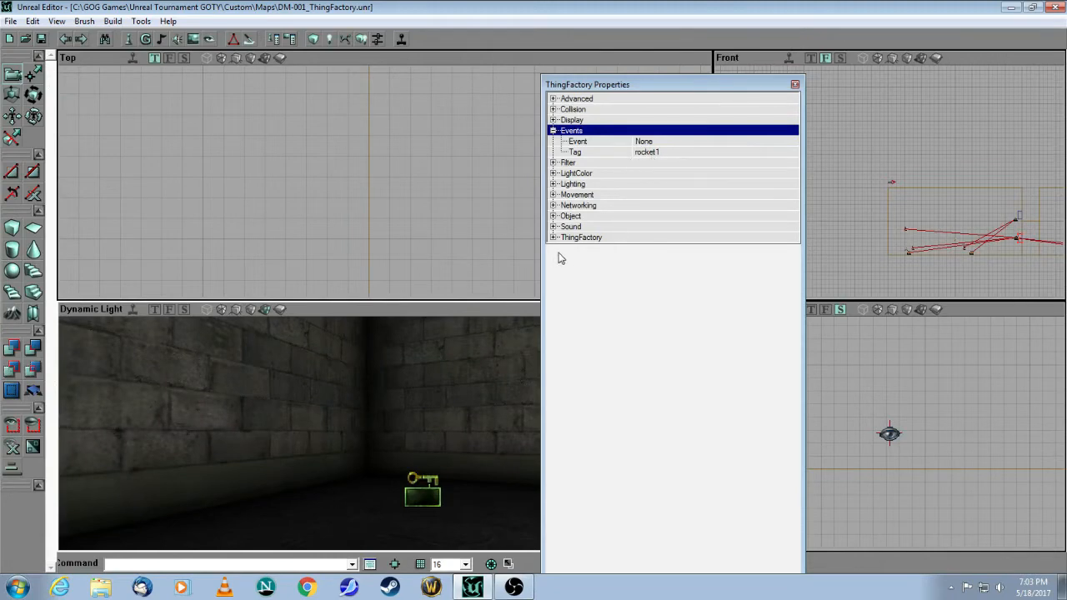
left_click(555, 237)
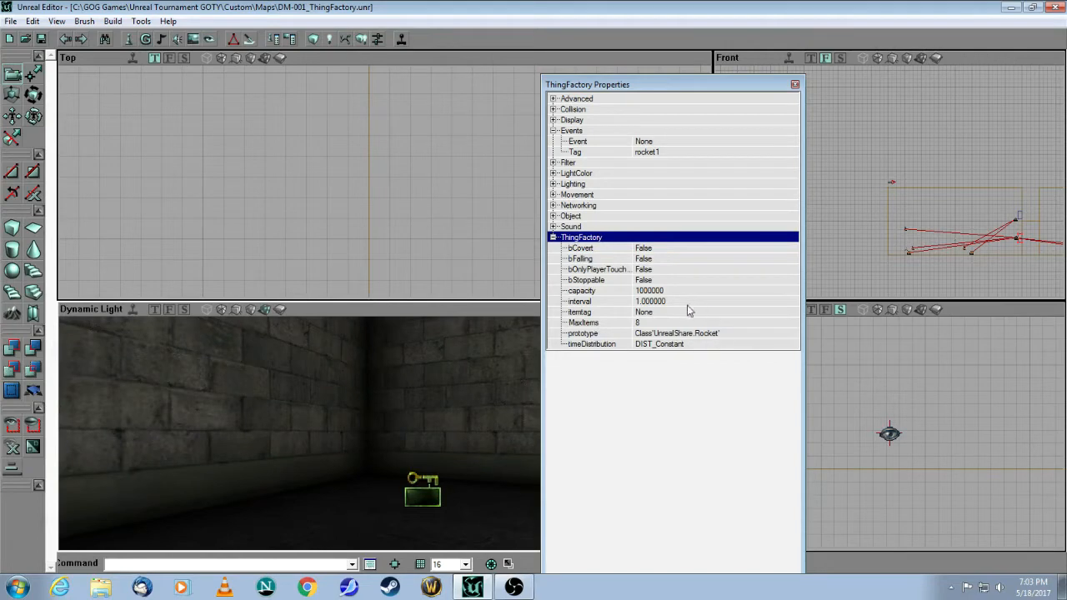
mouse_move(721, 328)
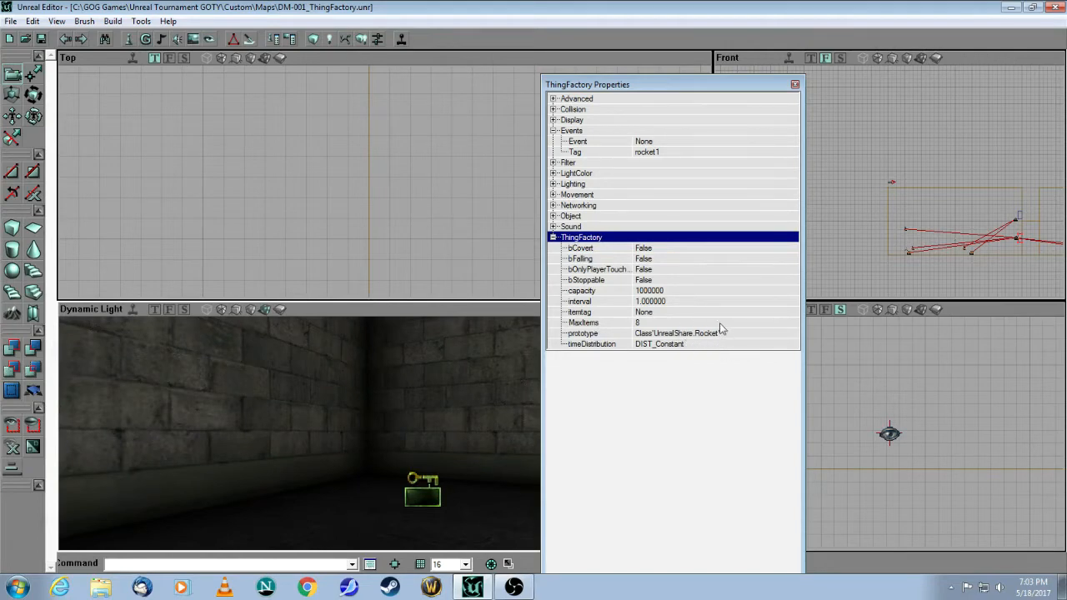
mouse_move(732, 333)
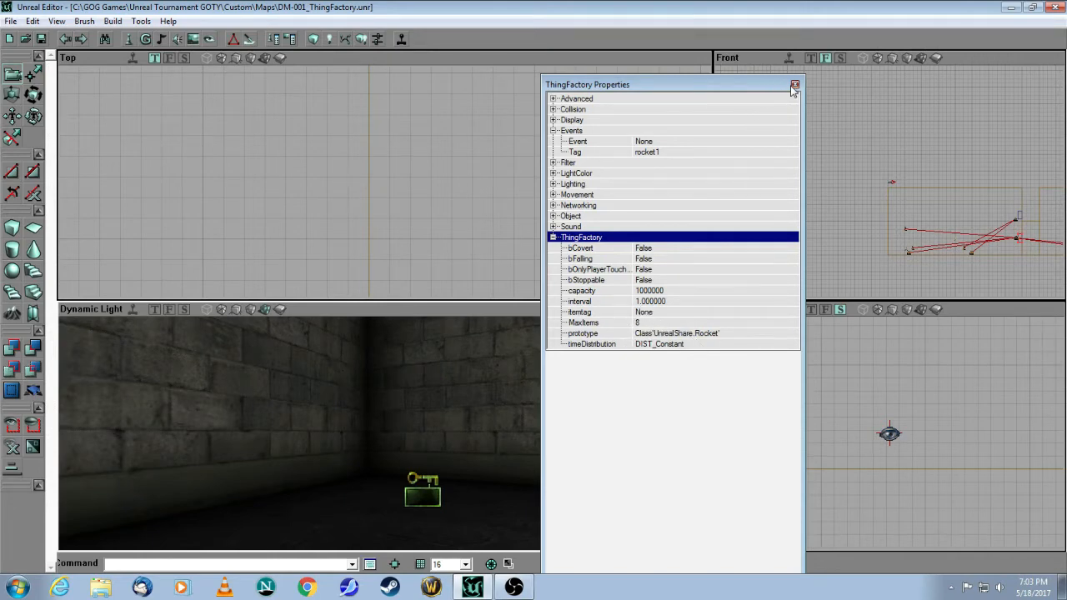
left_click(794, 86)
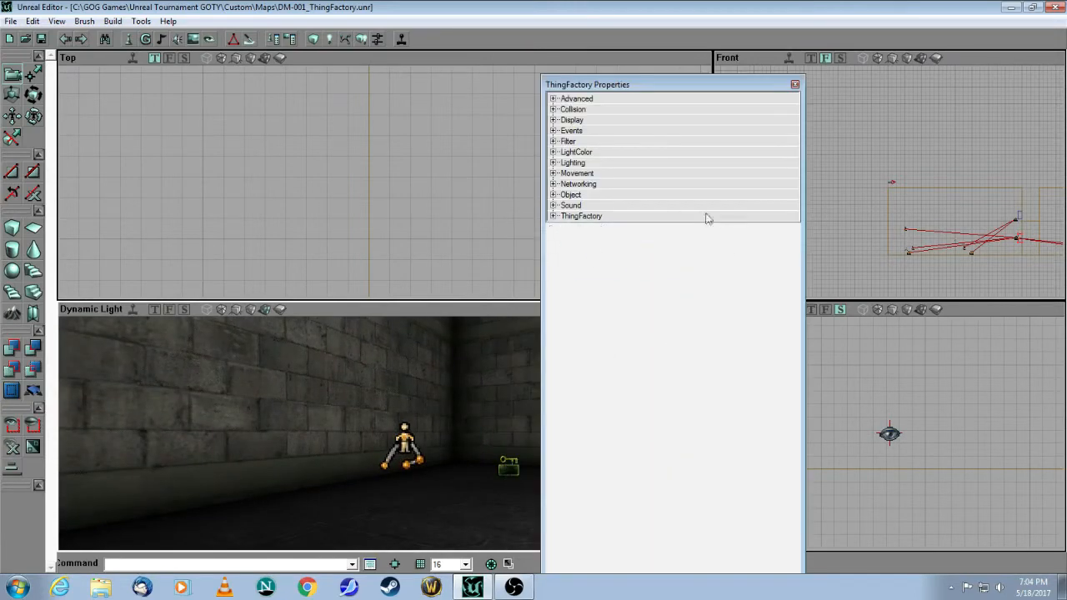
left_click(580, 216)
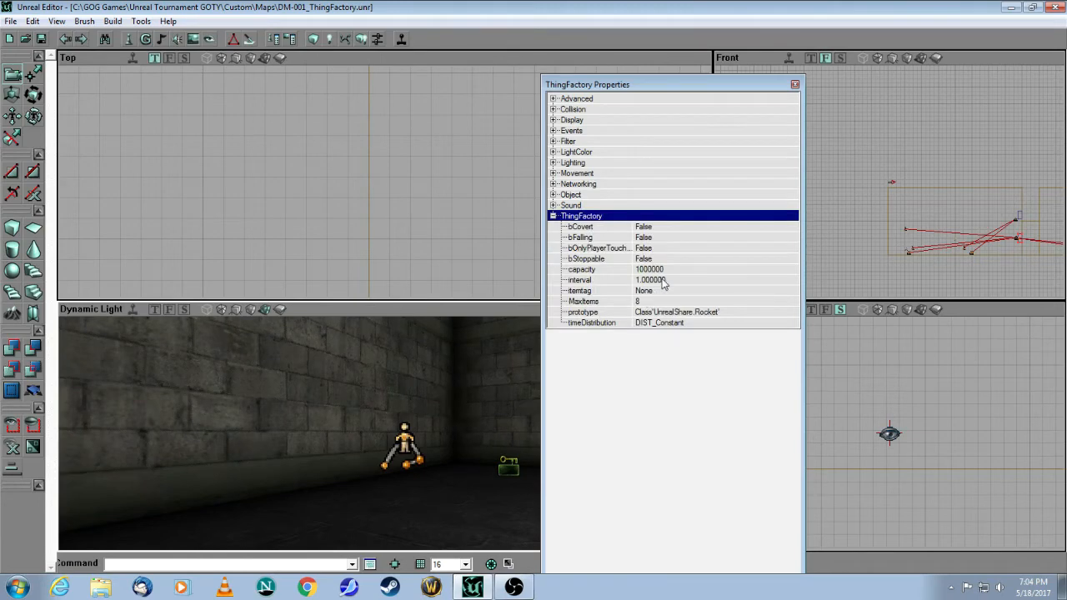
left_click(793, 83)
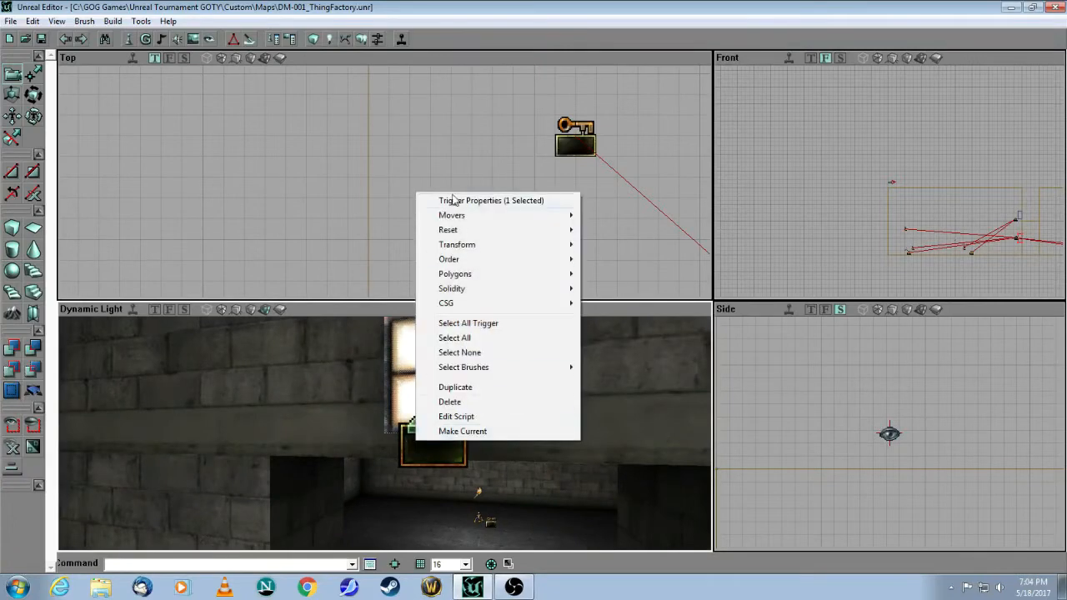
left_click(490, 200)
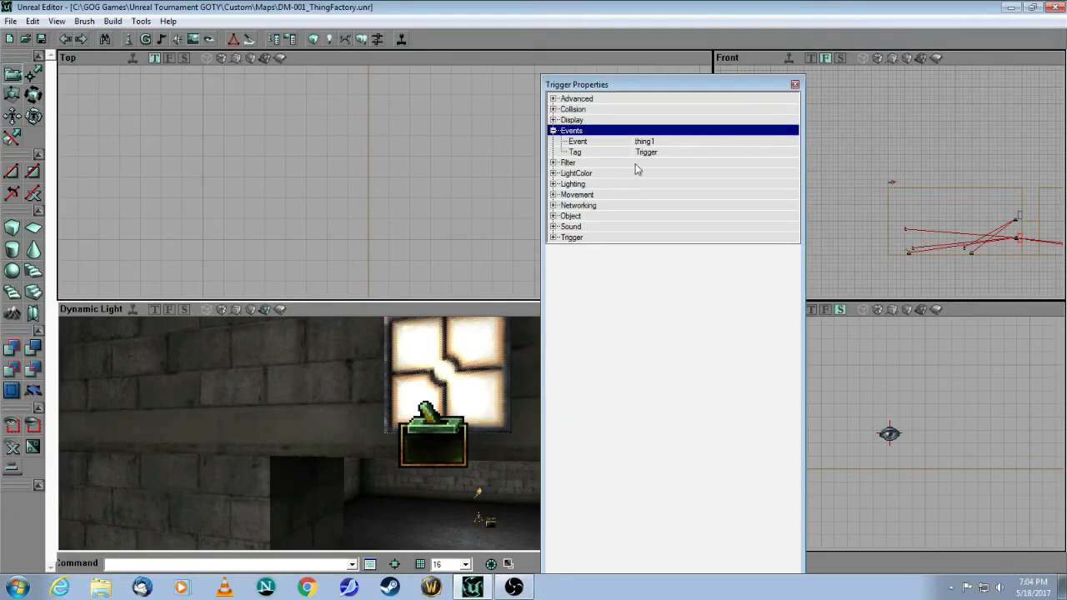
mouse_move(597, 217)
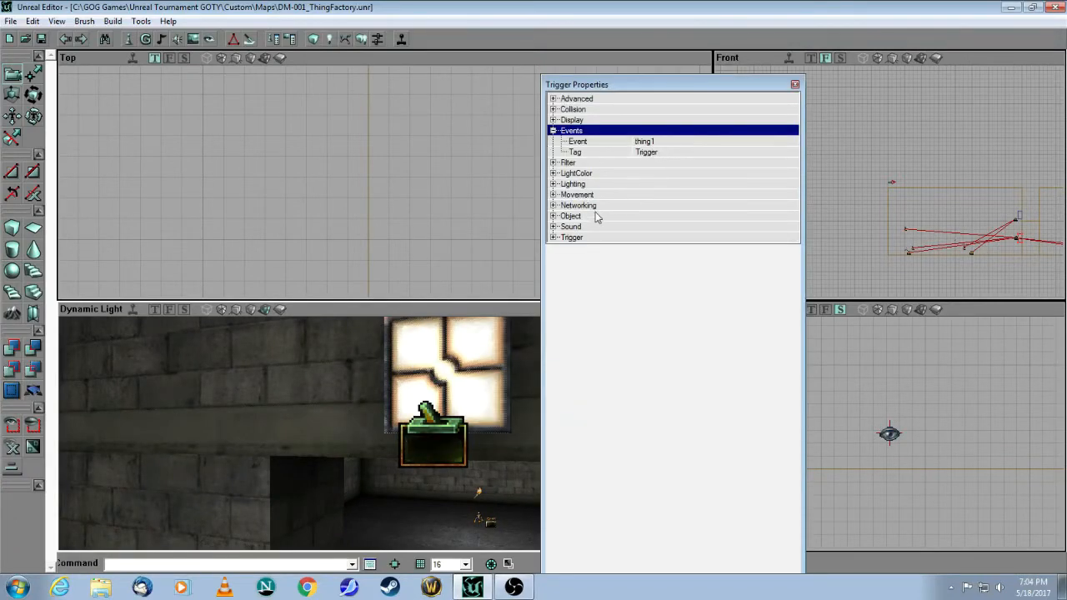
left_click(572, 237)
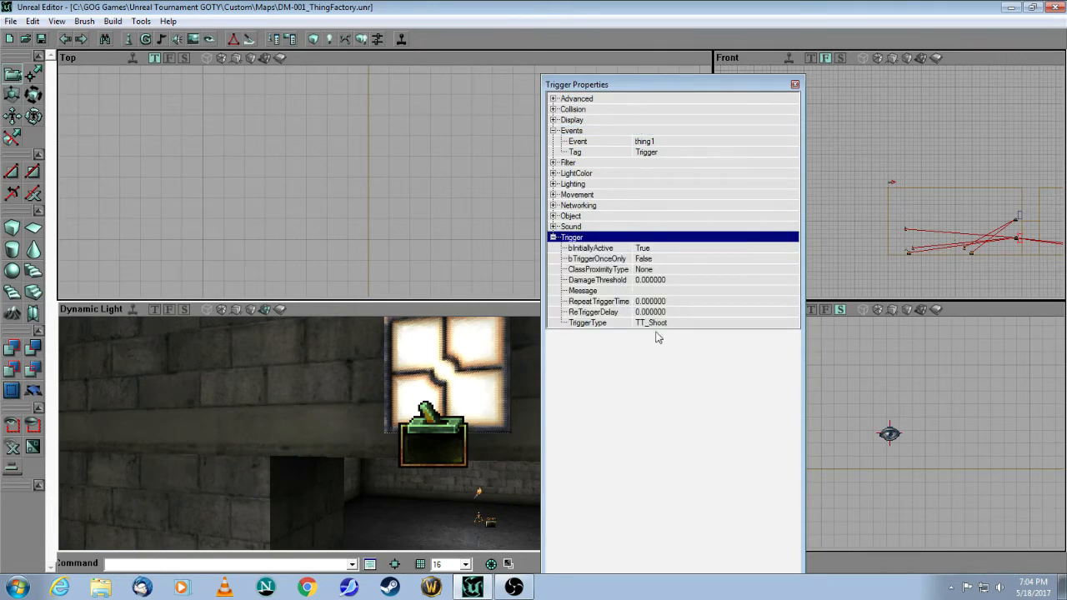
left_click(794, 83)
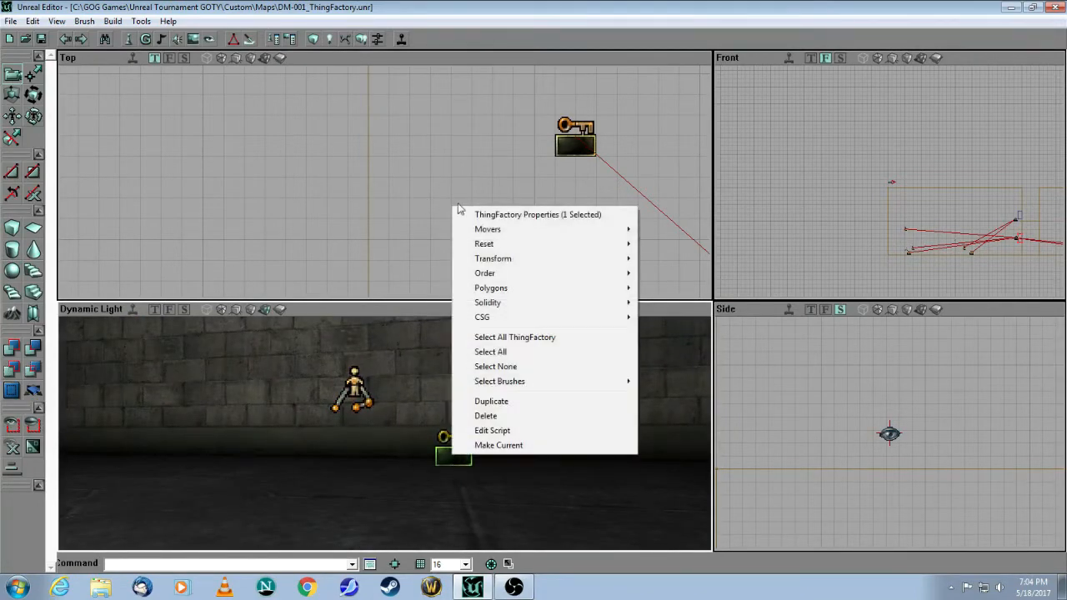
- Set the BioGlob ThingFactory's maxitems to 5 in its properties
left_click(537, 214)
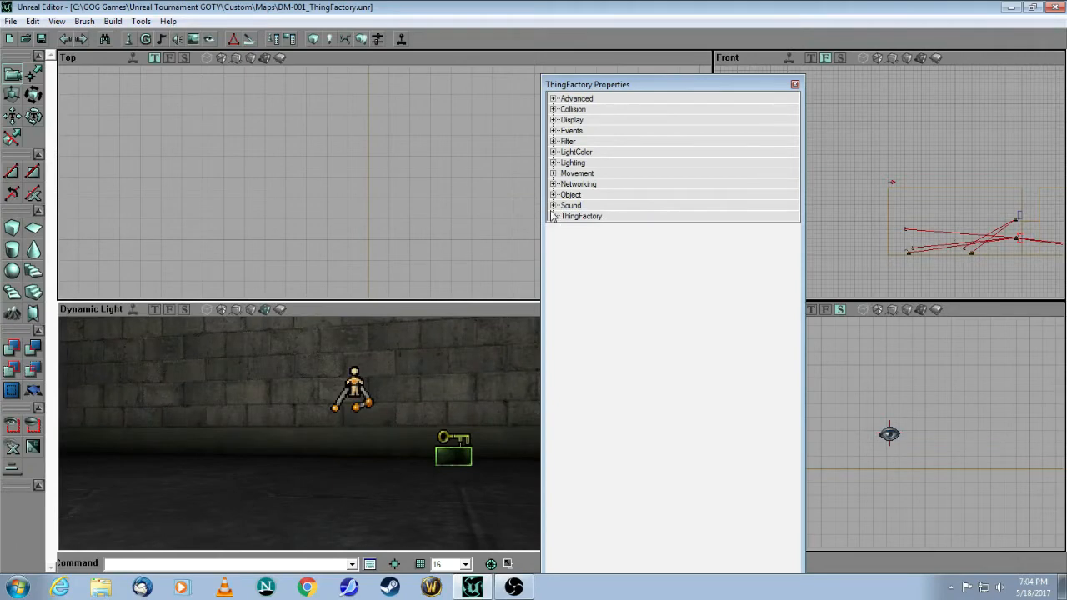
left_click(554, 217)
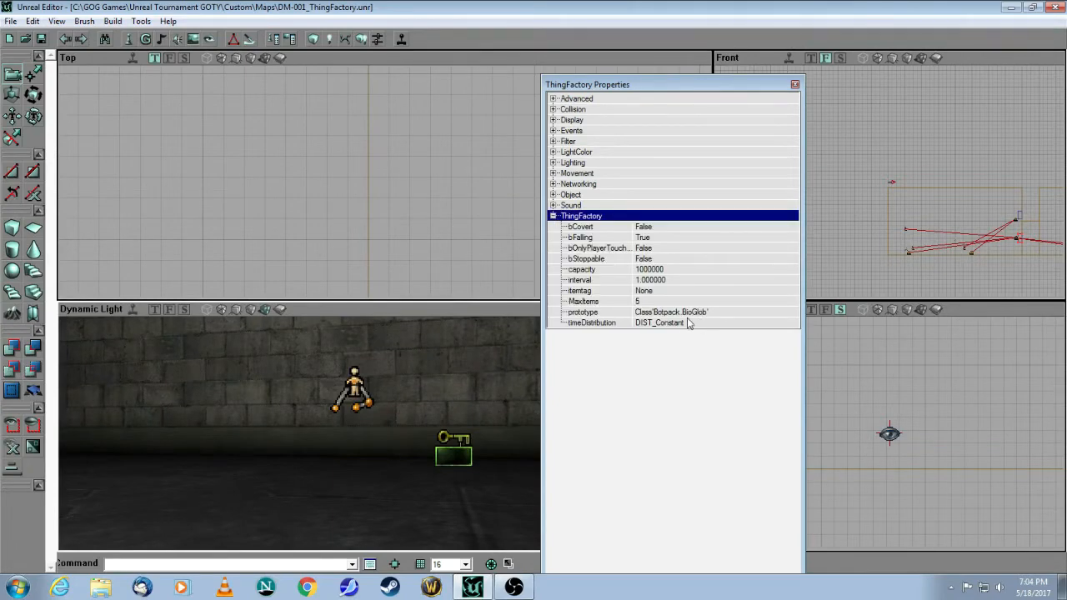
mouse_move(684, 316)
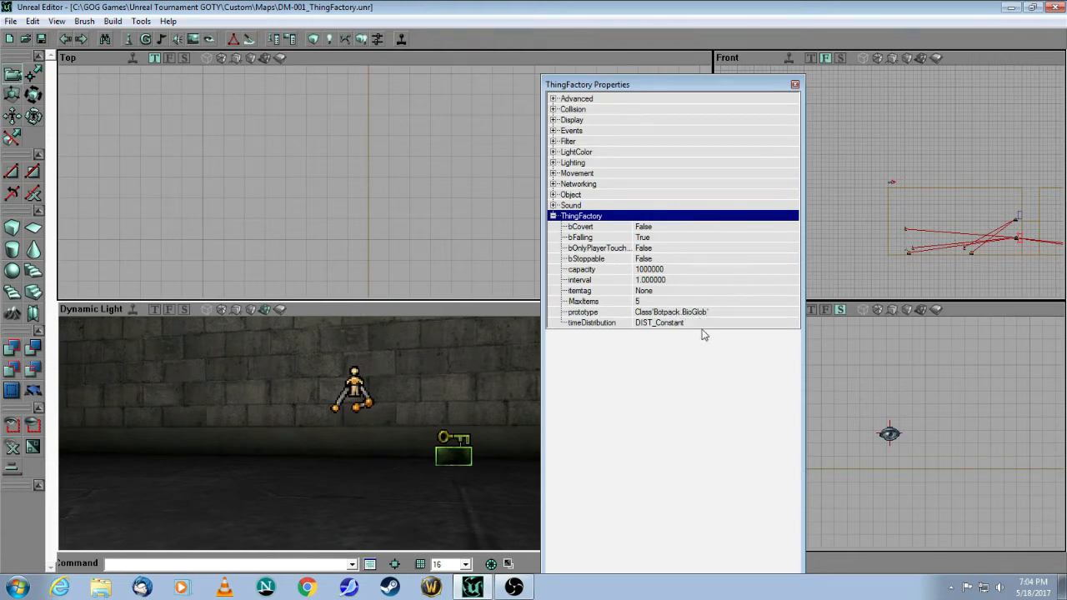
mouse_move(674, 298)
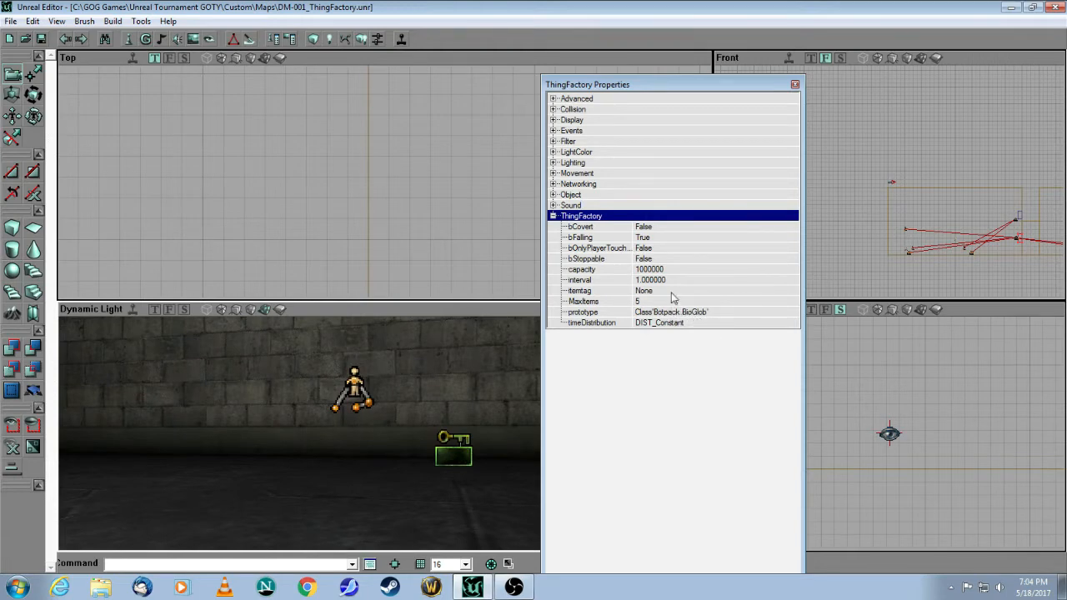
mouse_move(635, 315)
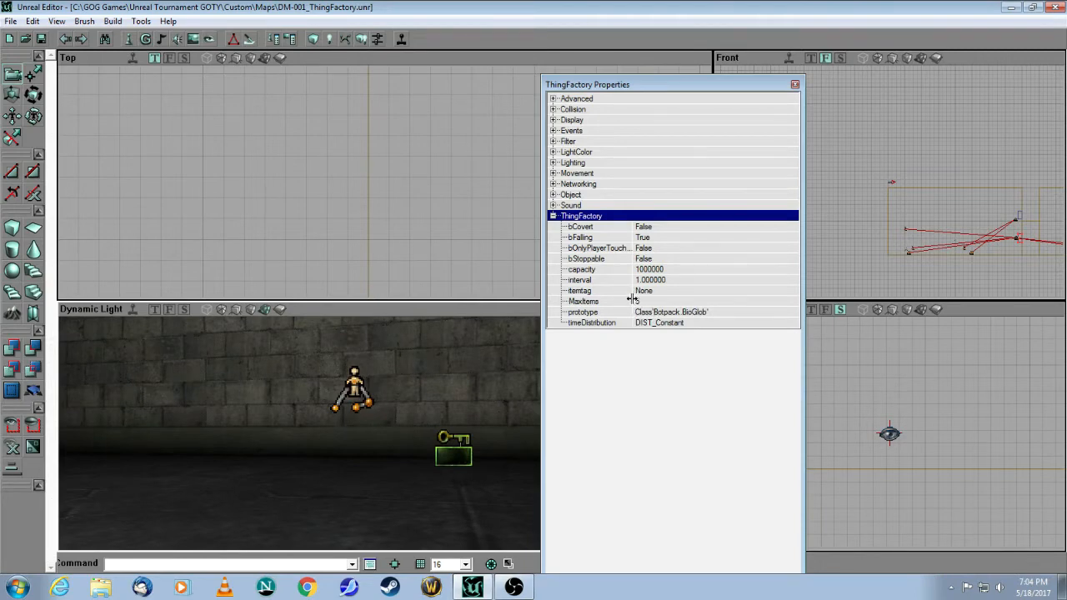
type("5")
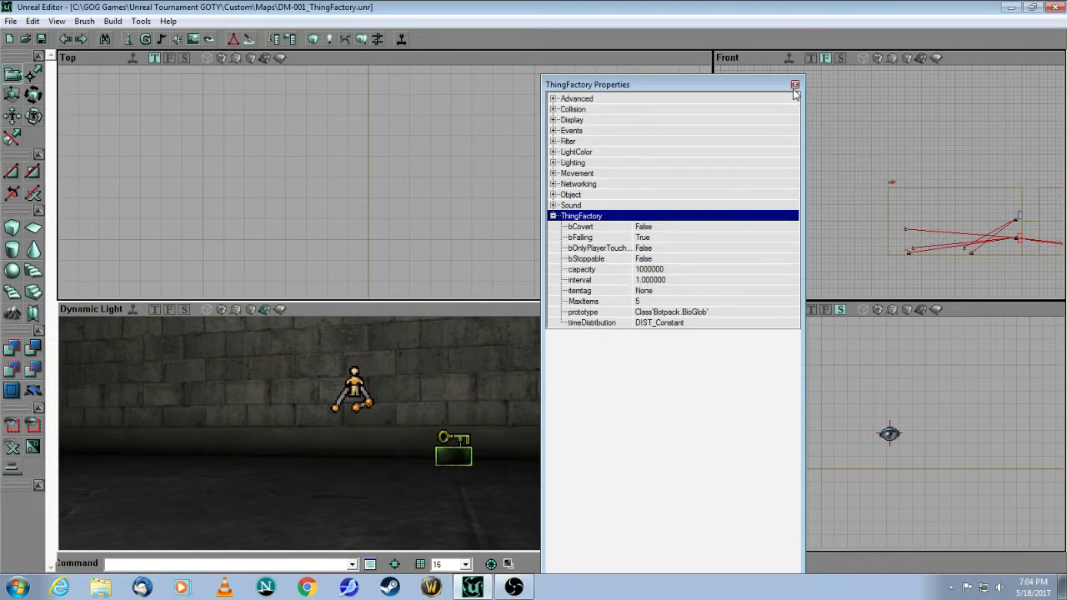
left_click(793, 83)
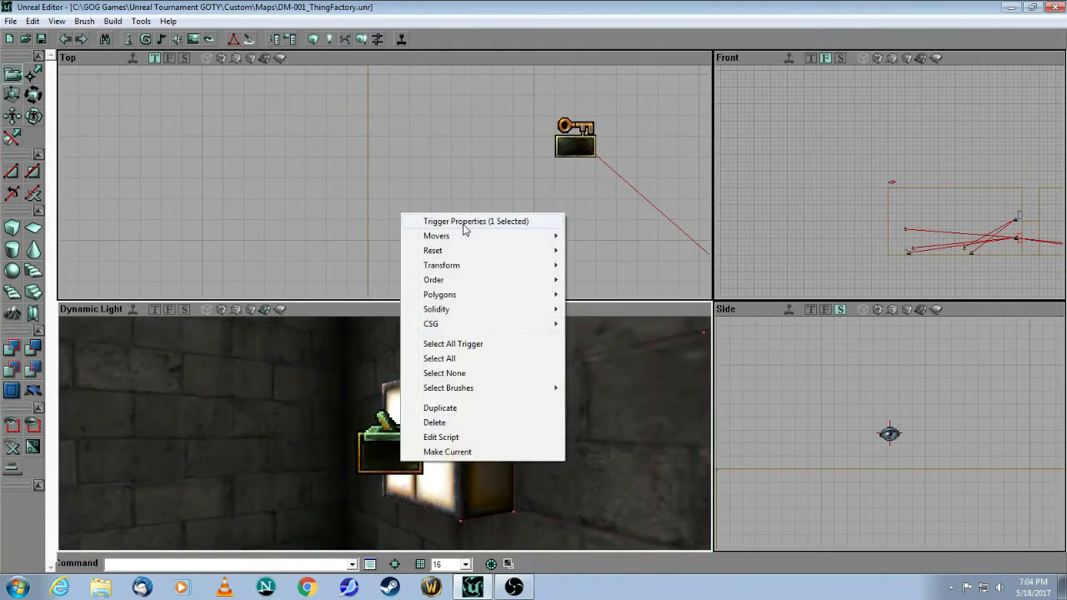
left_click(475, 220)
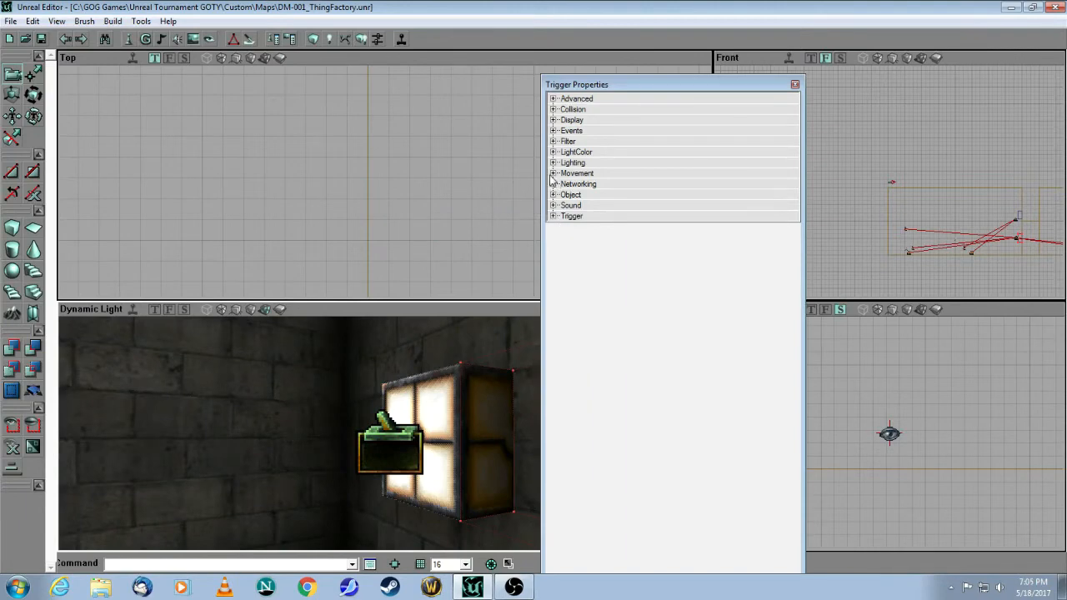
mouse_move(533, 158)
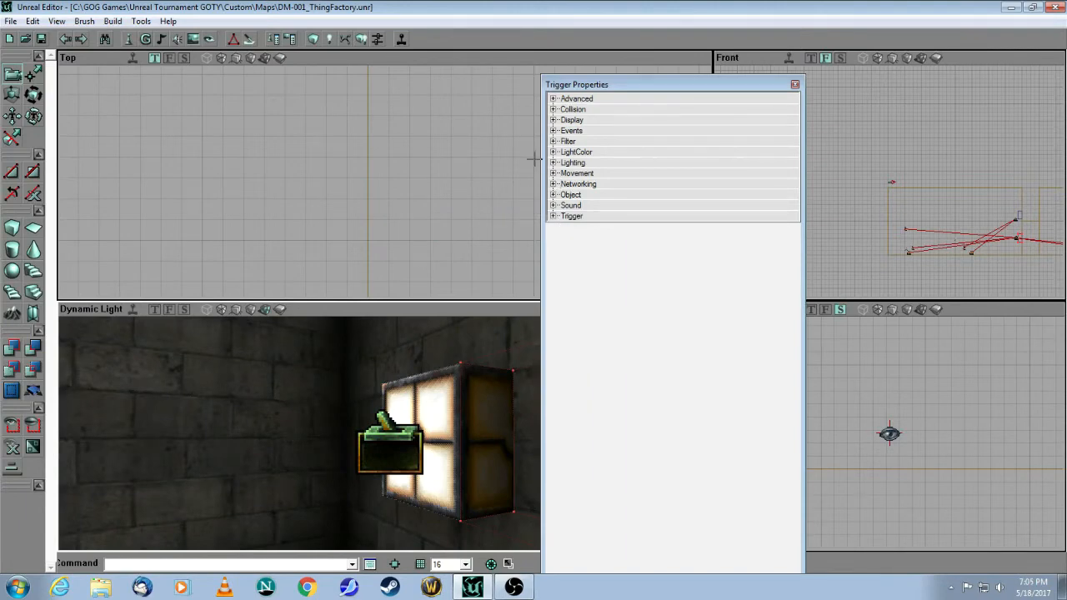
left_click(553, 130)
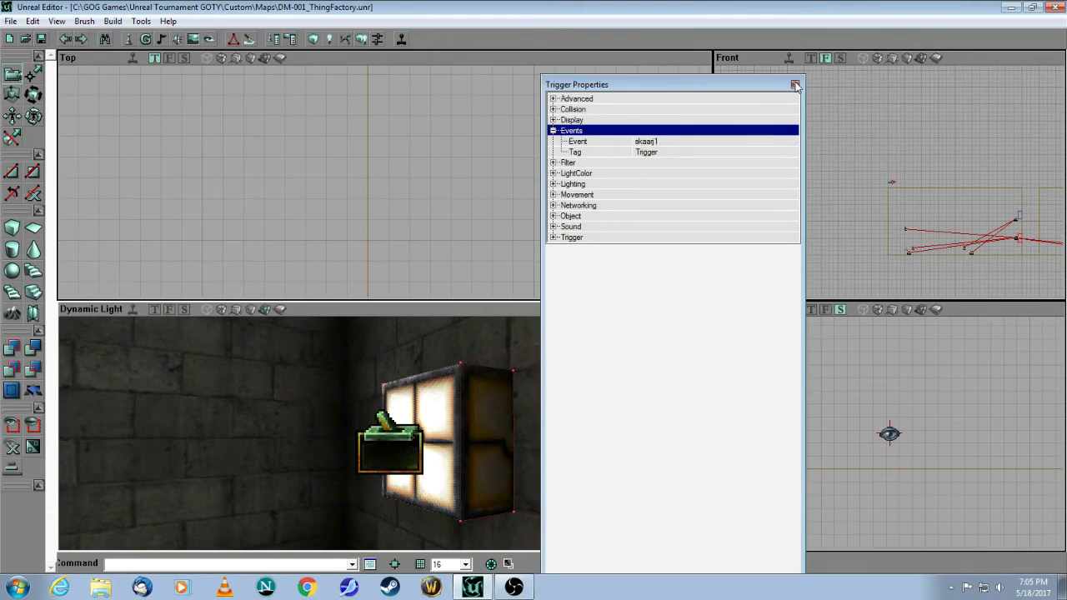
left_click(794, 83)
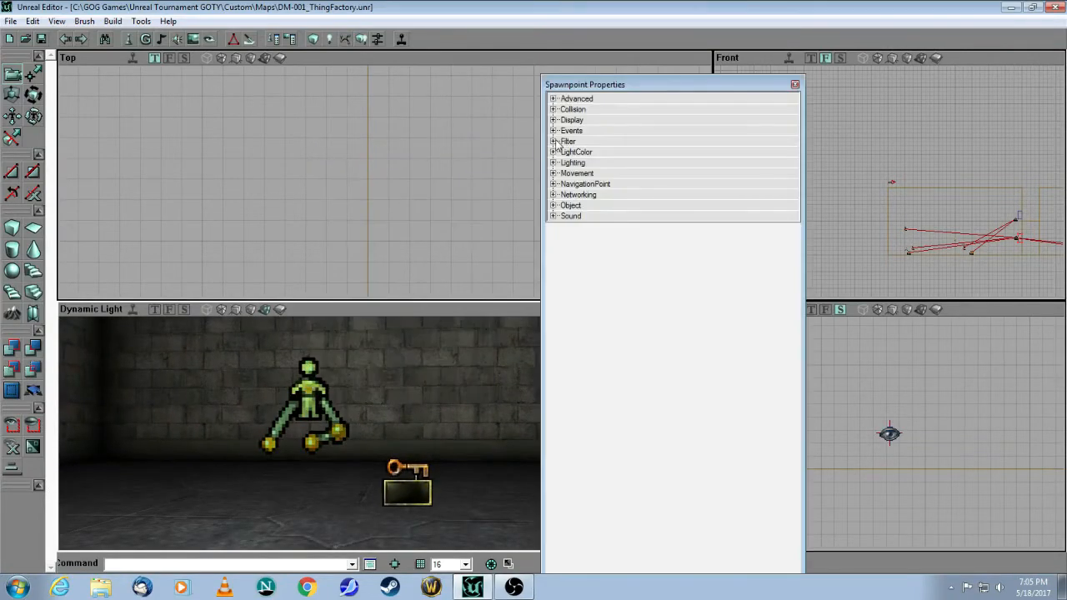
left_click(553, 130)
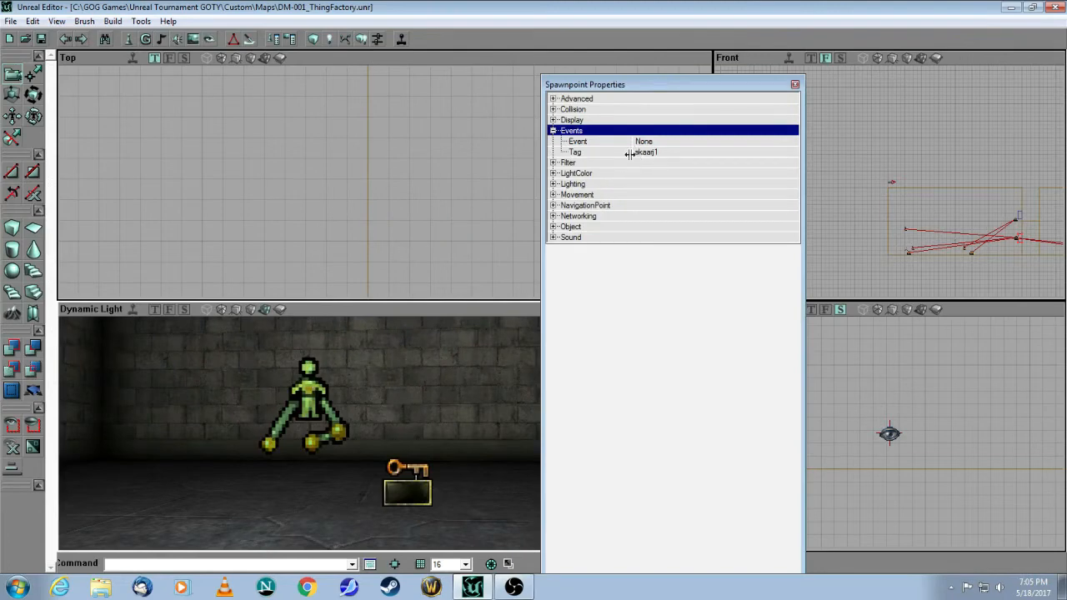
left_click(794, 84)
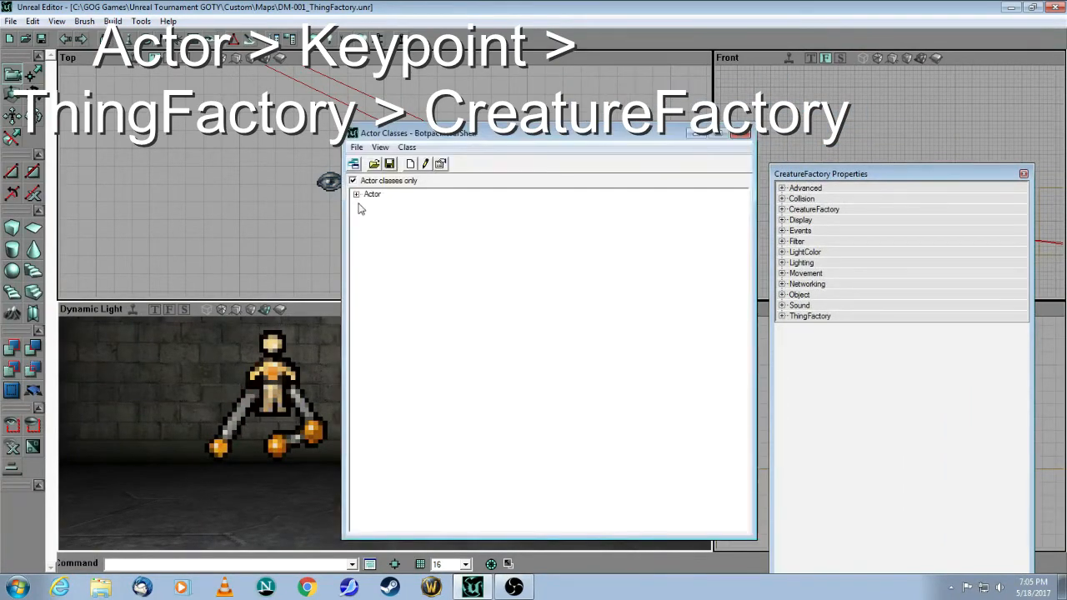
- Find CreatureFactory under Actor > Keypoint > ThingFactory, then dismiss the class list
left_click(357, 193)
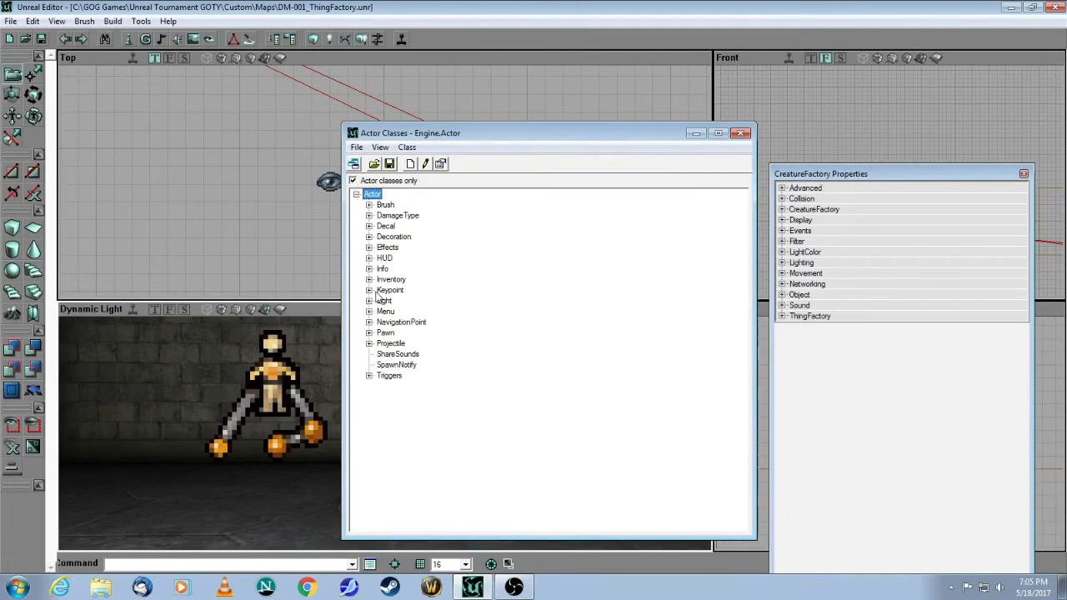
left_click(370, 290)
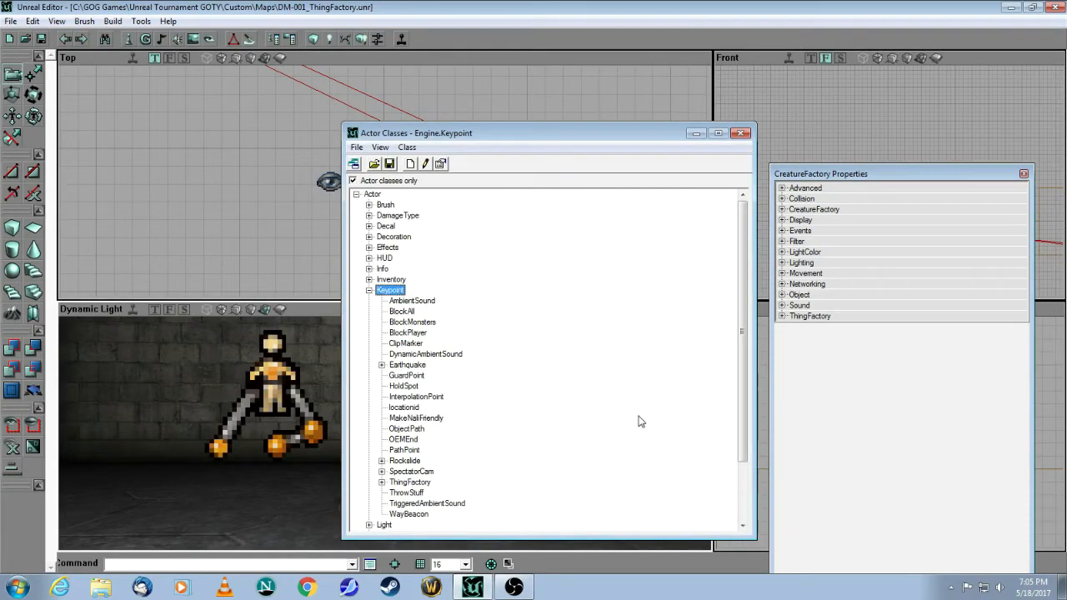
scroll("down", 3)
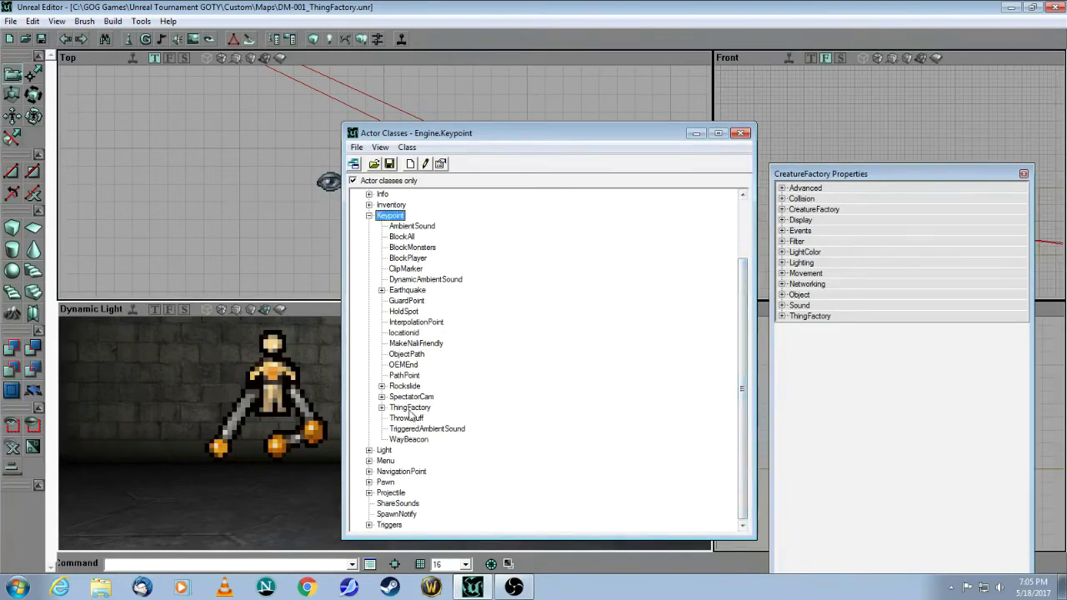
left_click(410, 407)
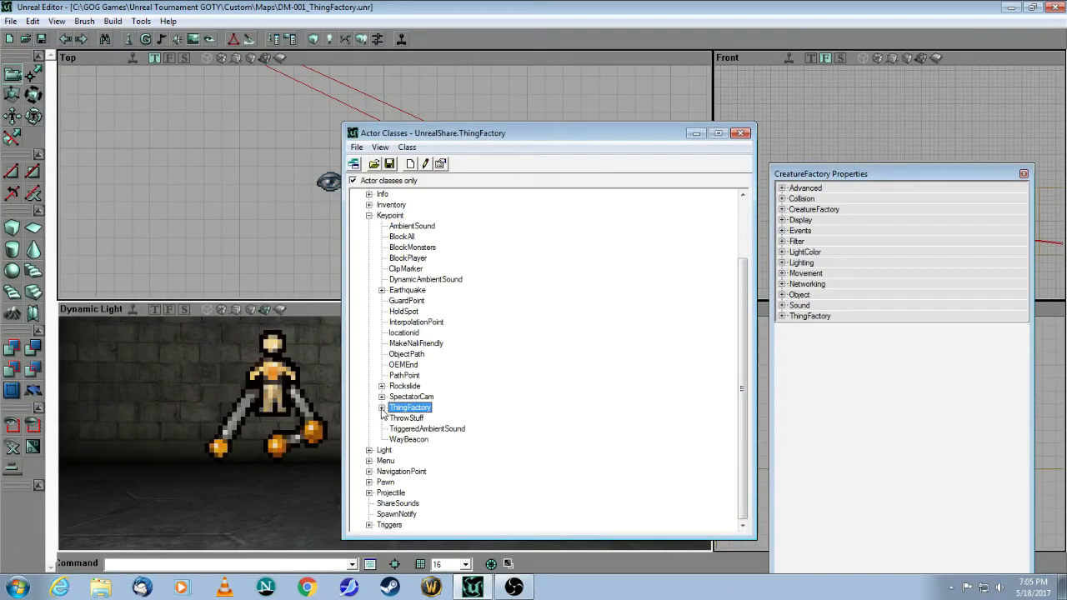
left_click(382, 407)
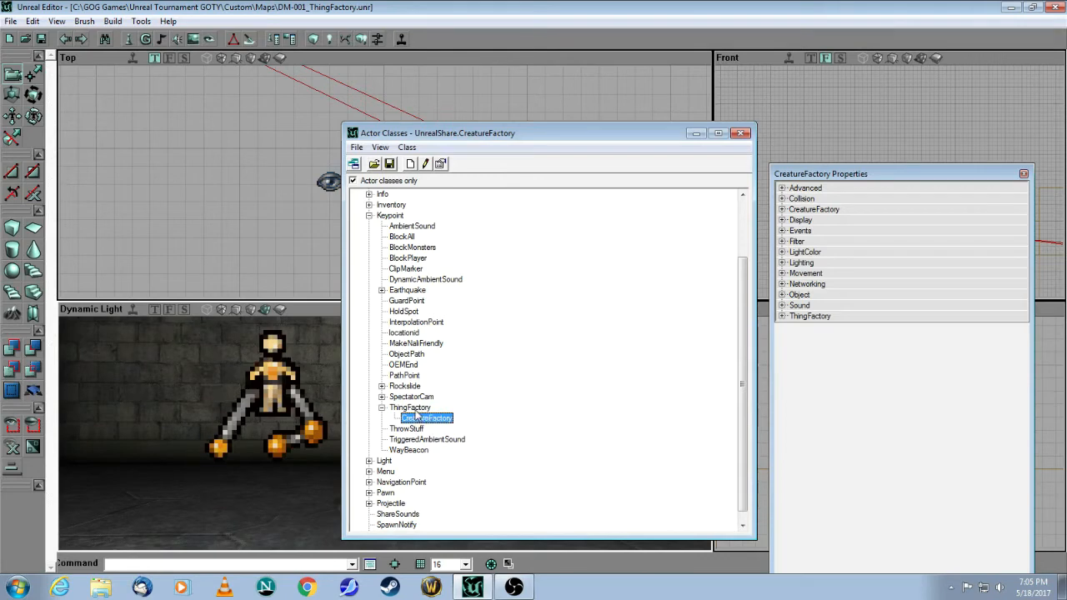
left_click(740, 133)
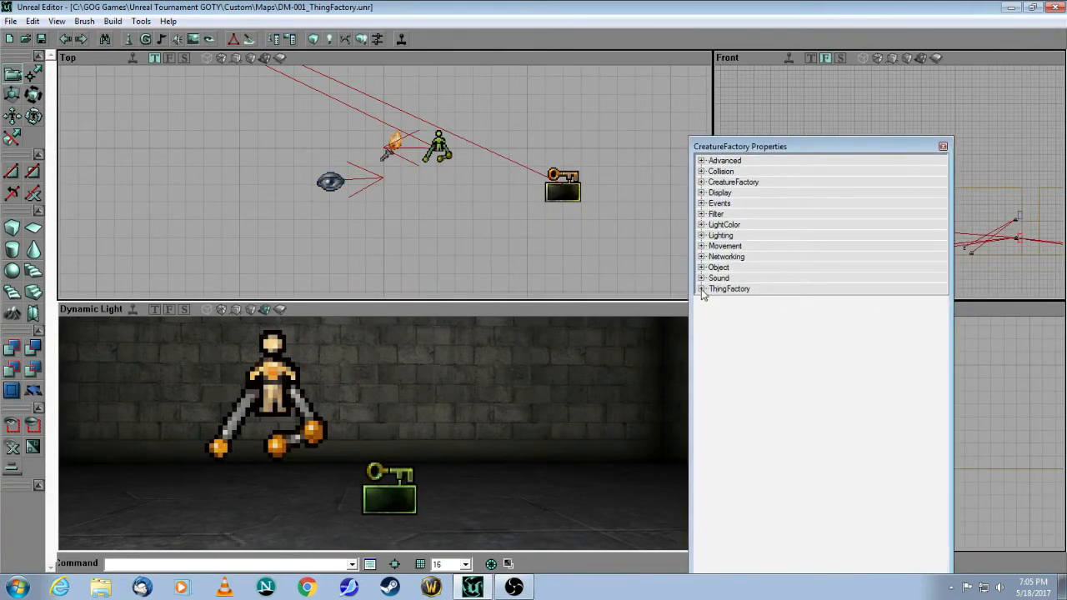
- Start setting the CreatureFactory prototype, browsing into the Pawn classes
left_click(704, 289)
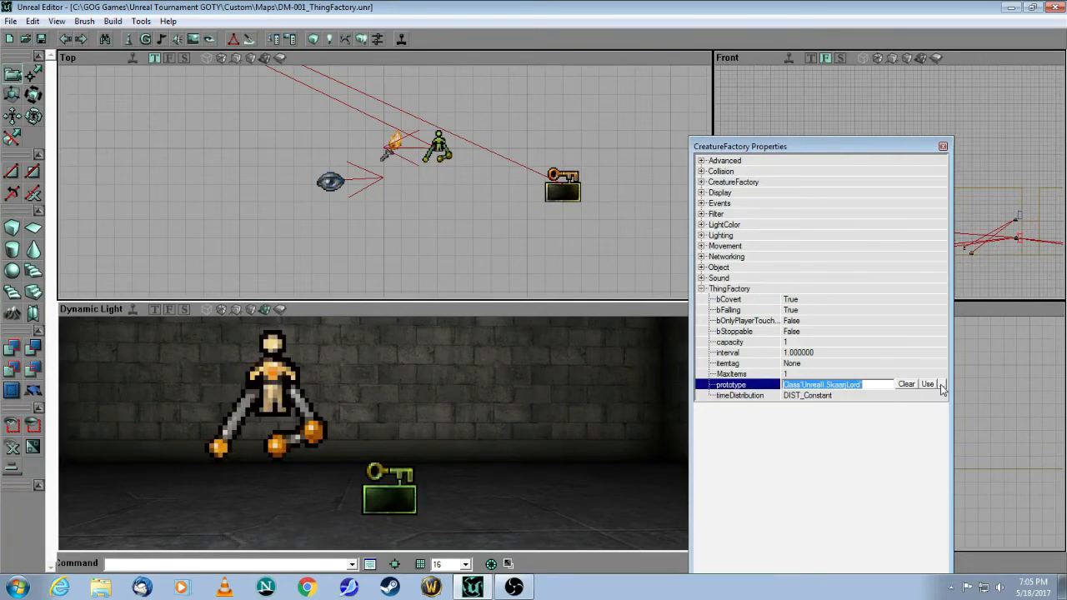
left_click(942, 384)
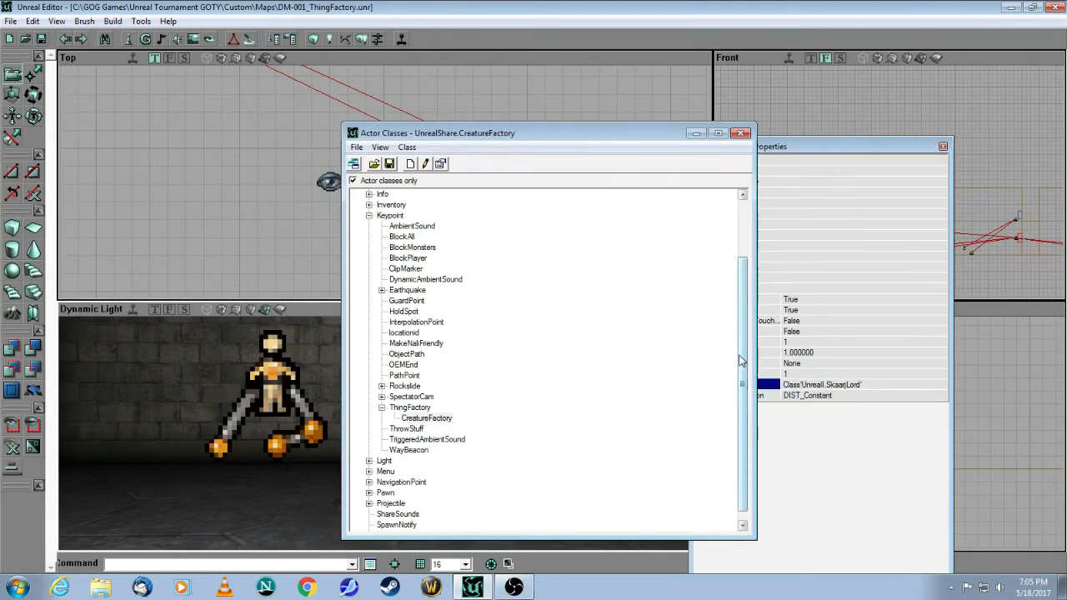
left_click(386, 482)
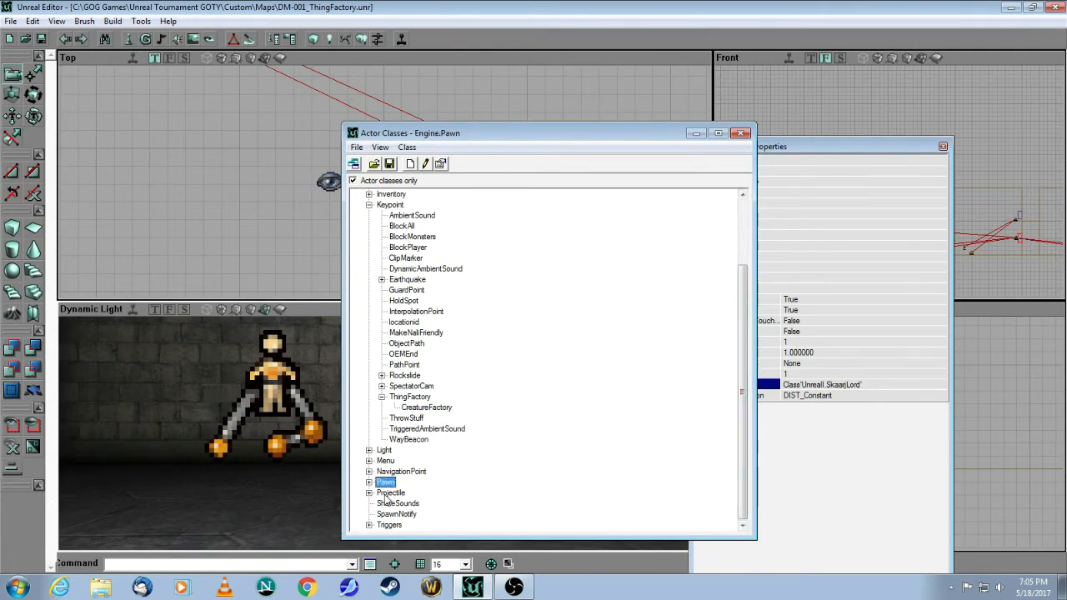
left_click(370, 481)
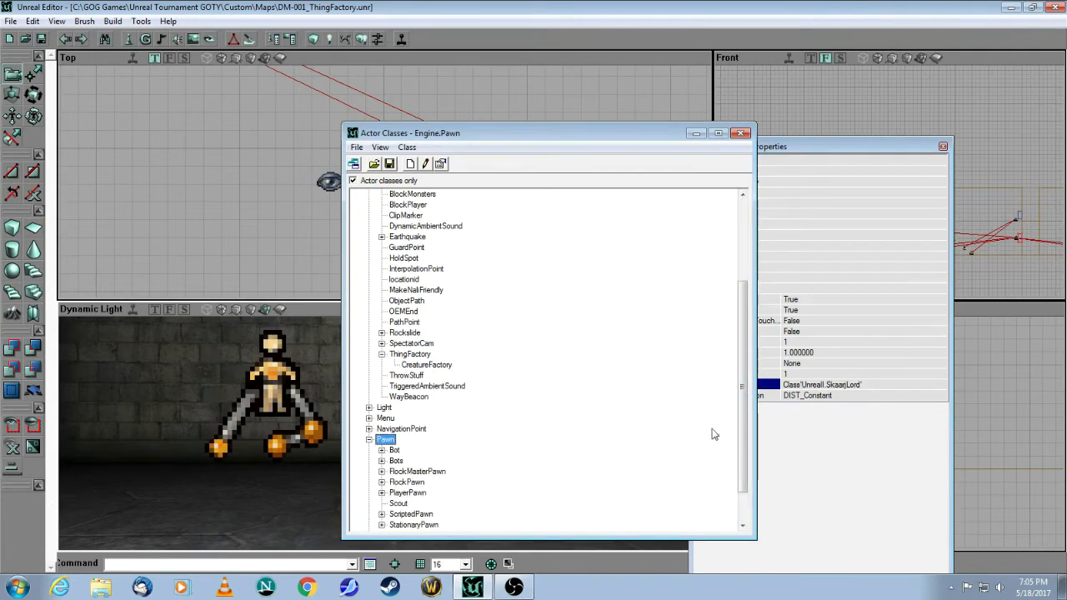
scroll("down", 3)
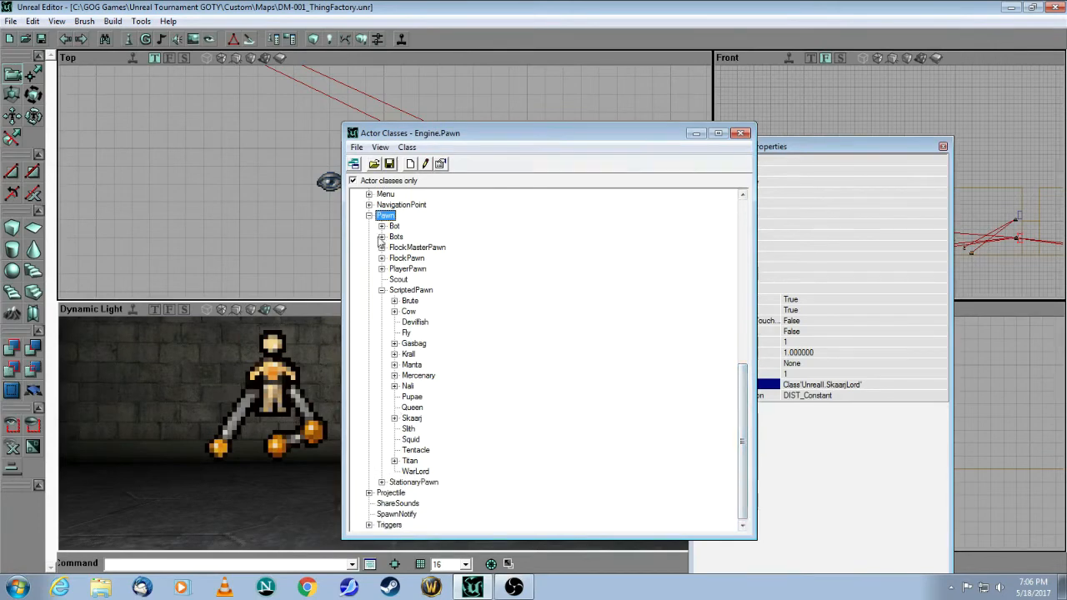
- Choose SkaarjLord under ScriptedPawn > Skaarj > SkaarjWarrior as the prototype
left_click(411, 290)
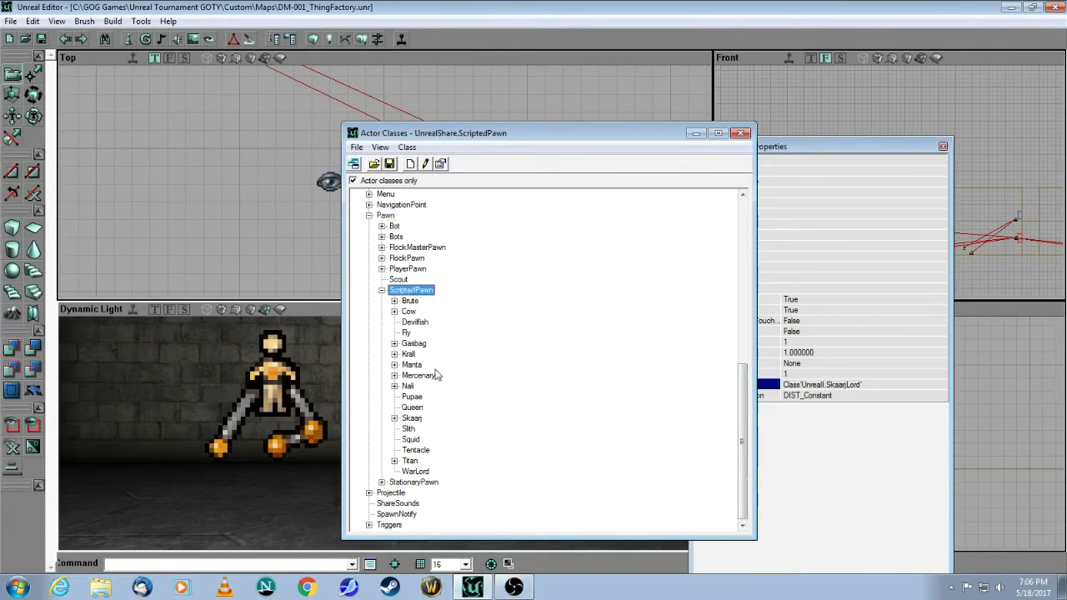
left_click(396, 416)
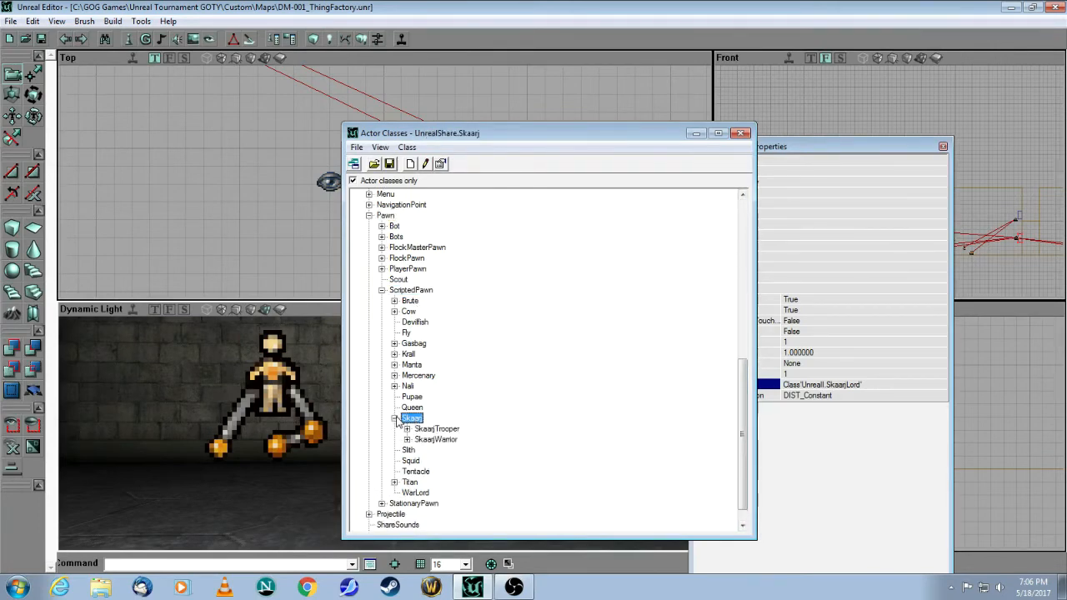
left_click(406, 440)
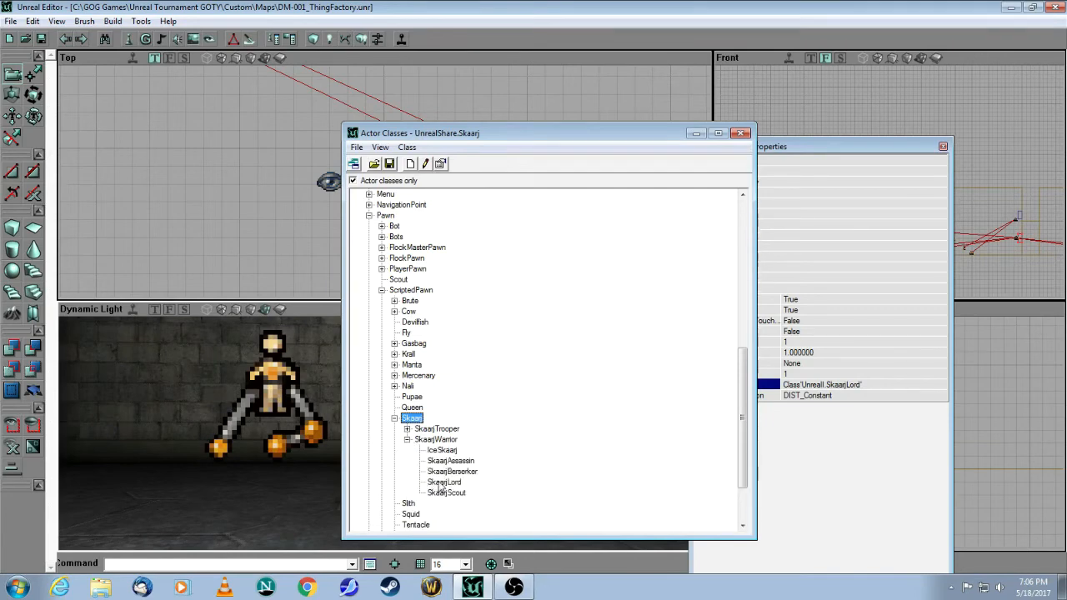
left_click(444, 482)
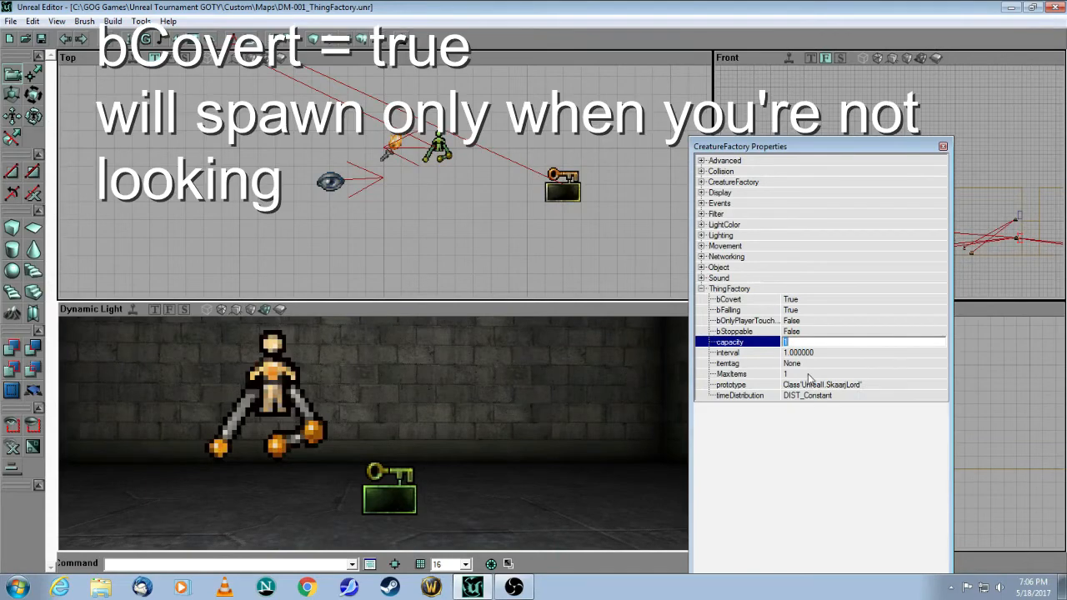
- Expand the CreatureFactory orders and Events groups, confirming the tag skaarj1
left_click(721, 235)
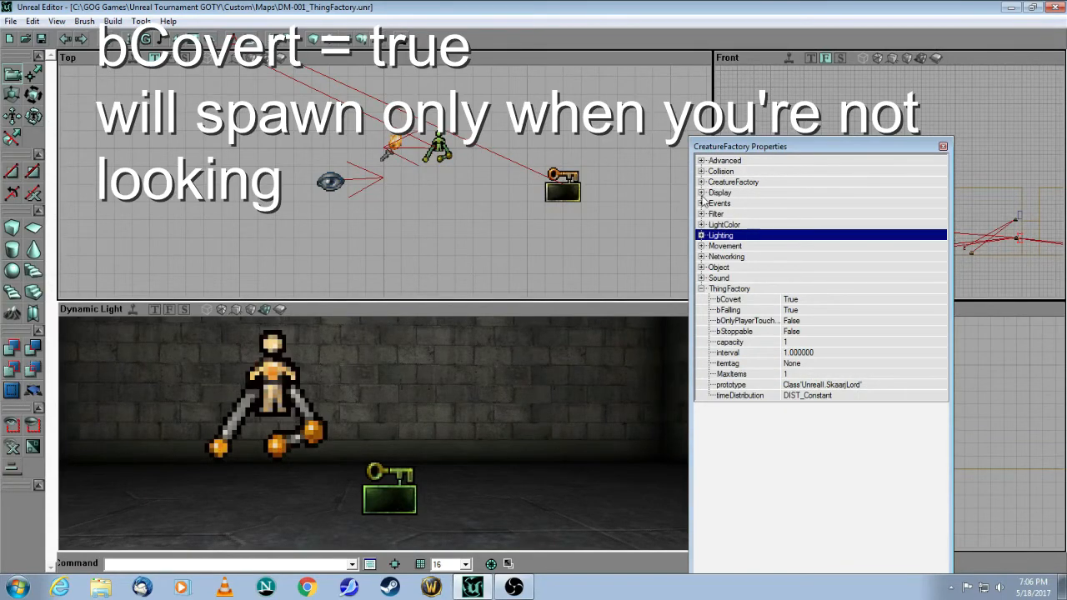
left_click(703, 182)
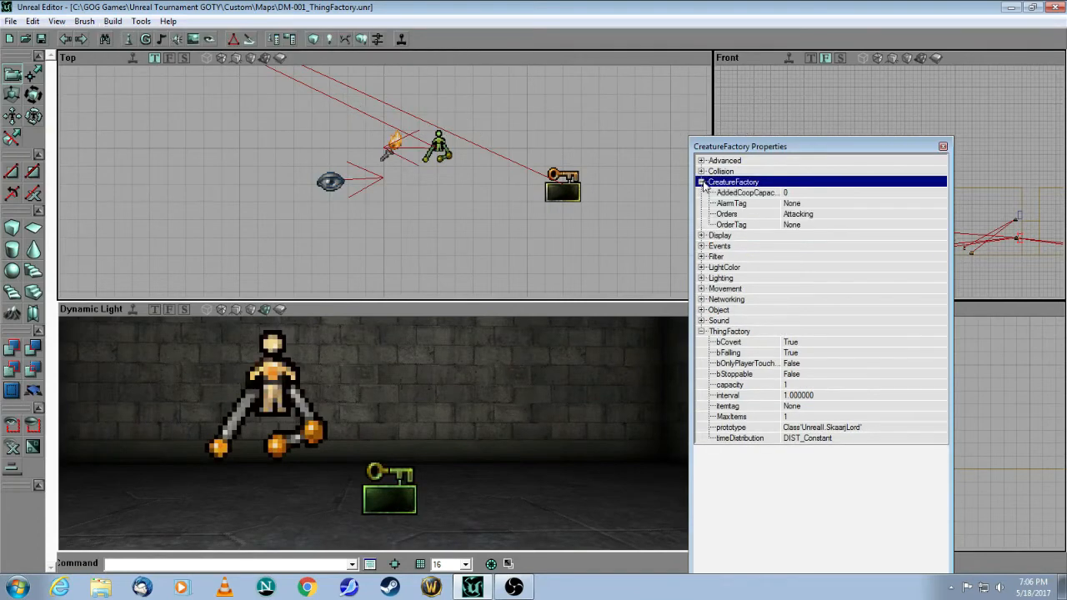
mouse_move(753, 223)
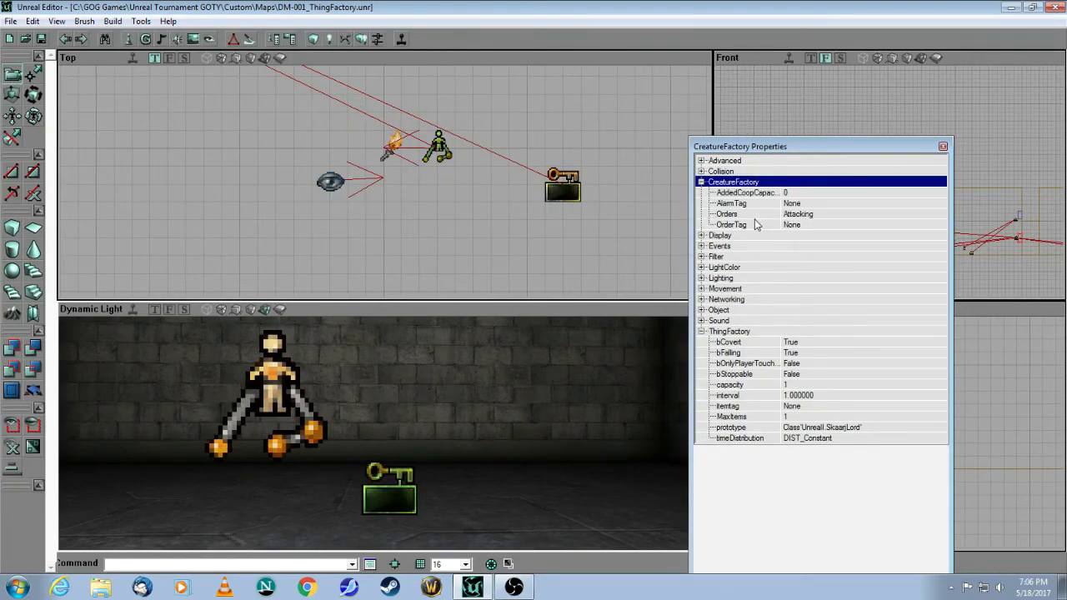
mouse_move(802, 230)
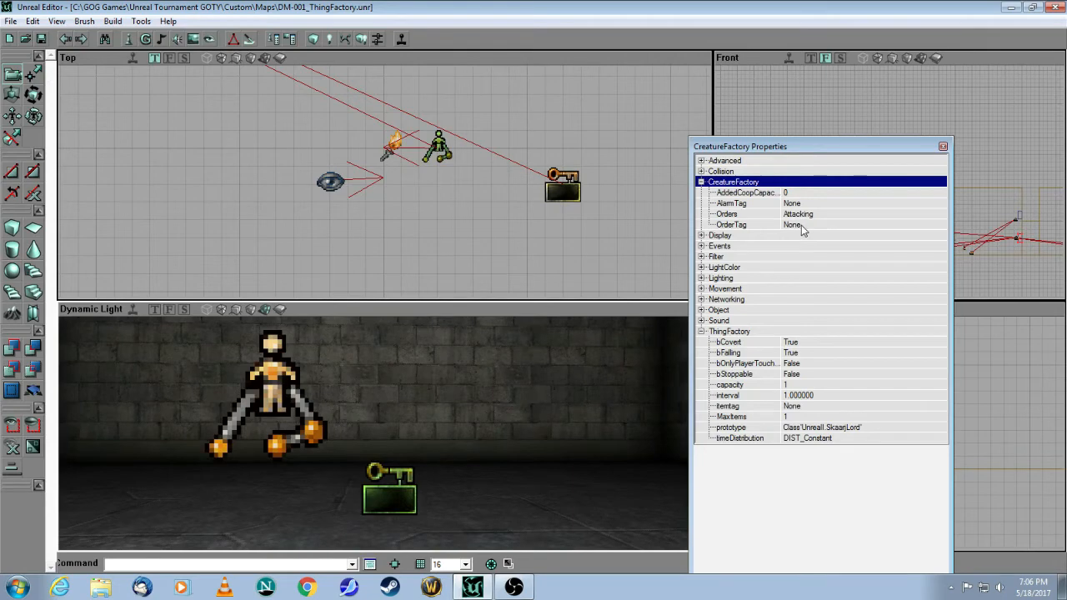
mouse_move(808, 223)
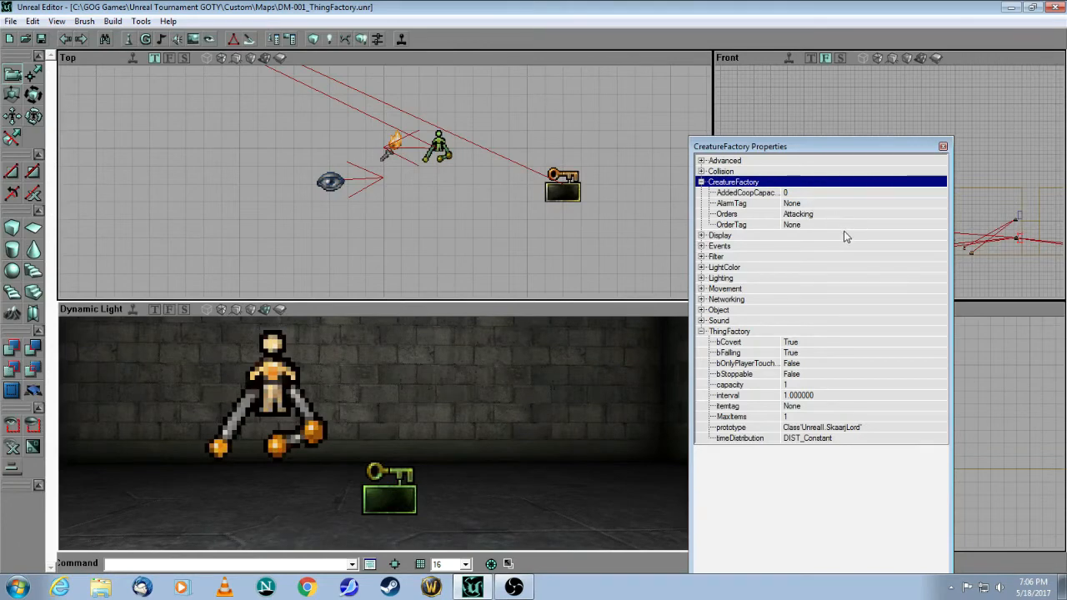
mouse_move(850, 230)
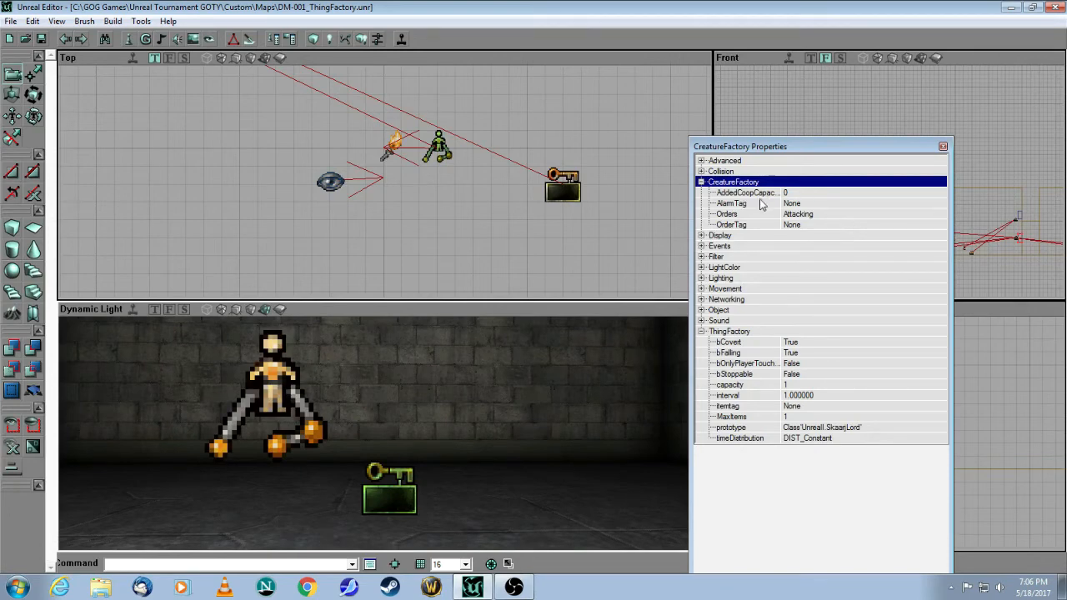
mouse_move(807, 197)
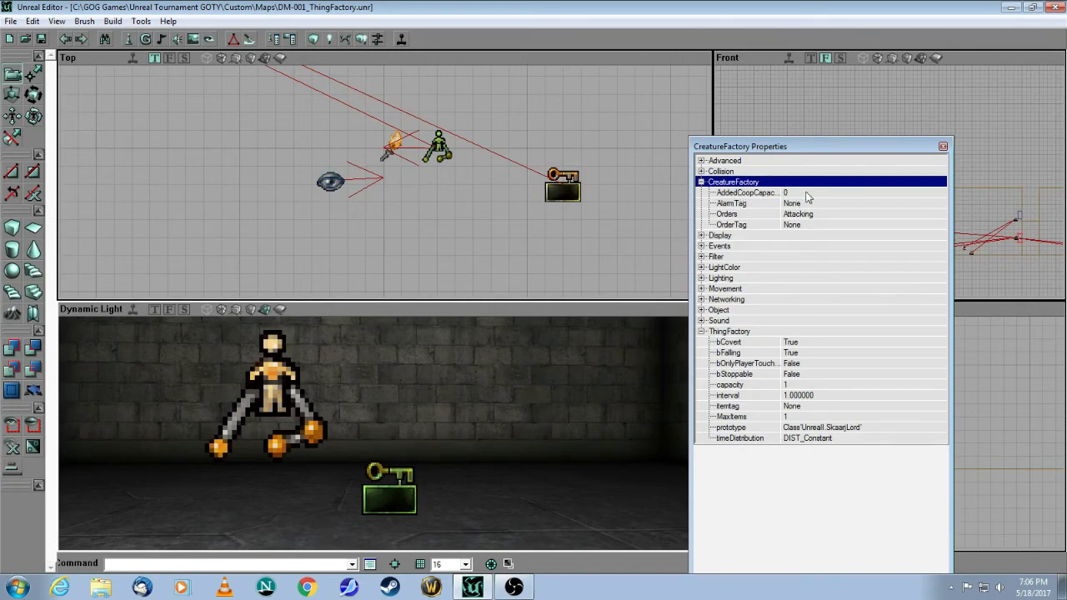
left_click(797, 214)
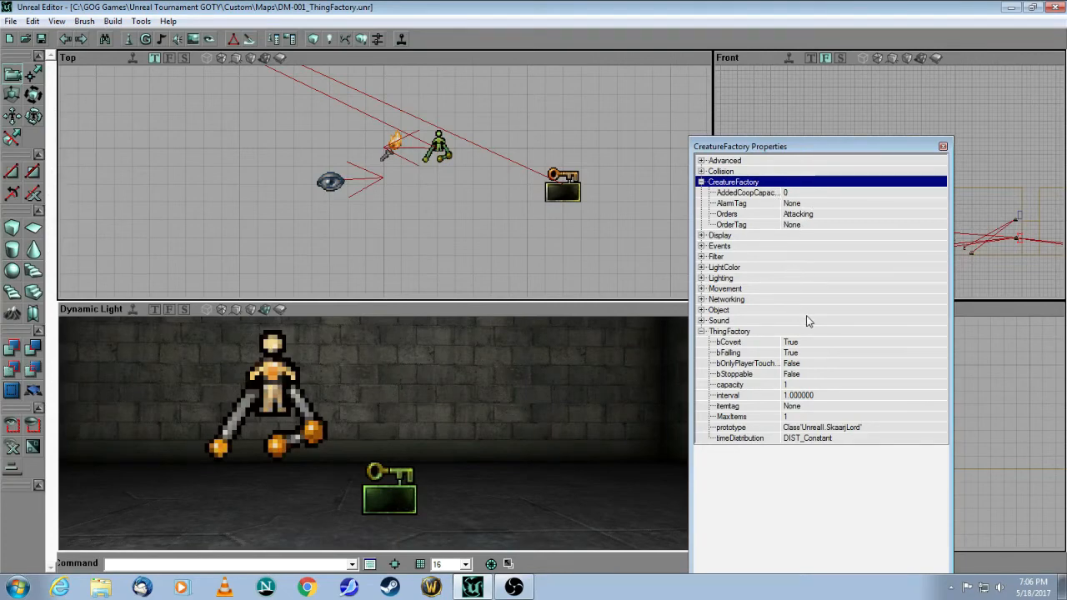
left_click(703, 245)
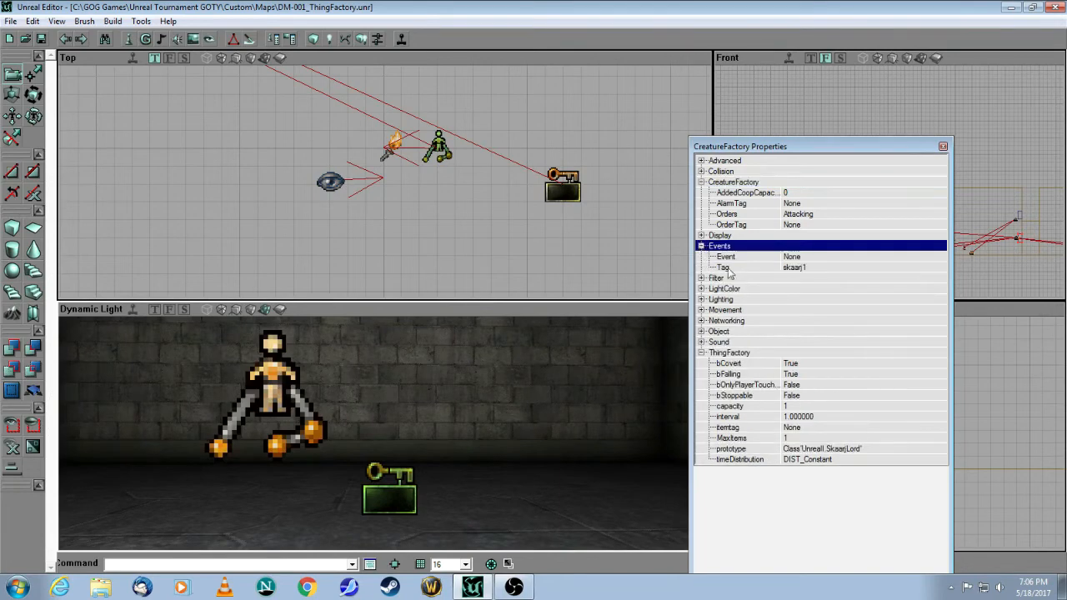
left_click(944, 147)
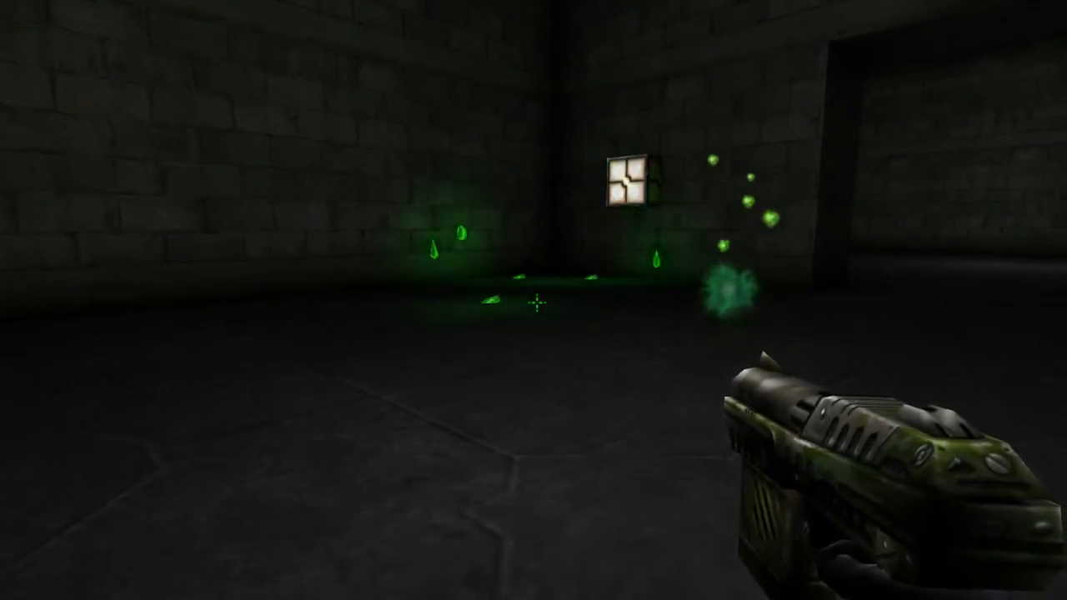
- Fire at the spawned creatures while play-testing the map in Unreal Tournament
left_click(534, 304)
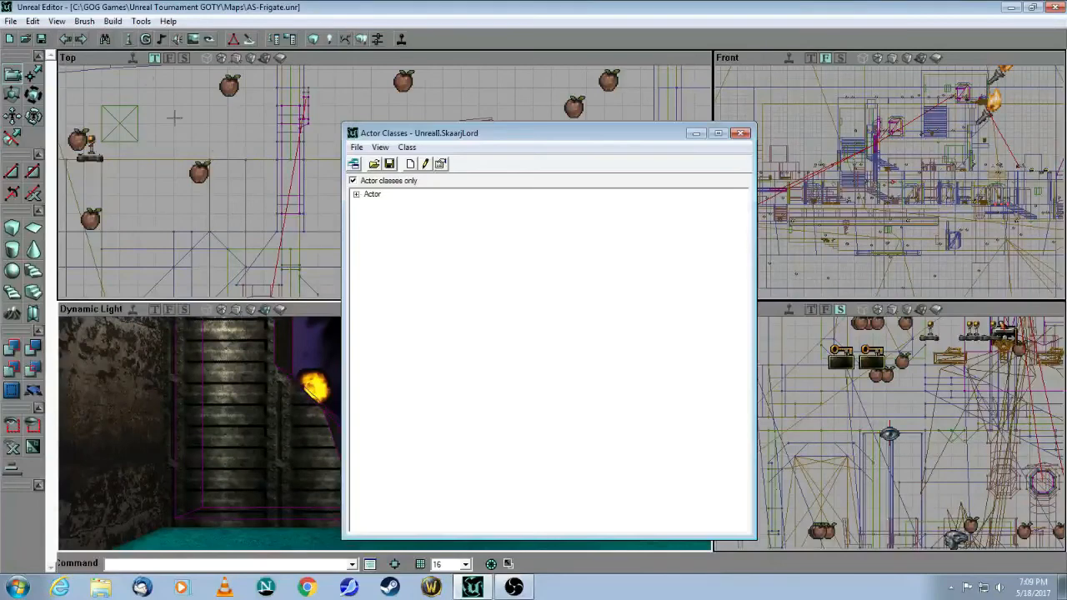
- Select BreakingGlass under Actor > Effects > ExplodingWall, then dismiss the class list
left_click(356, 194)
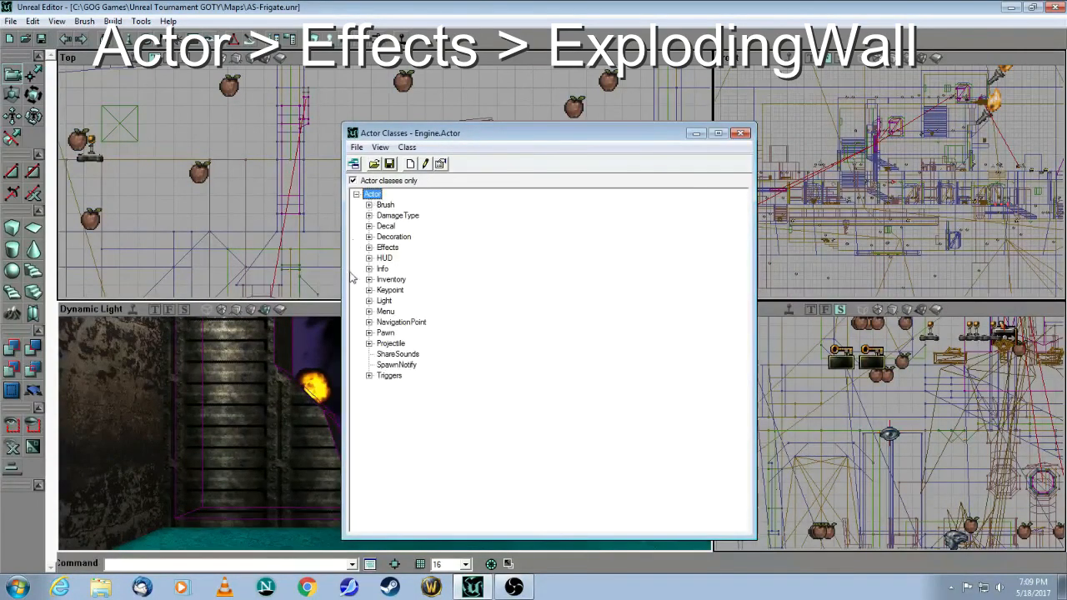
left_click(370, 247)
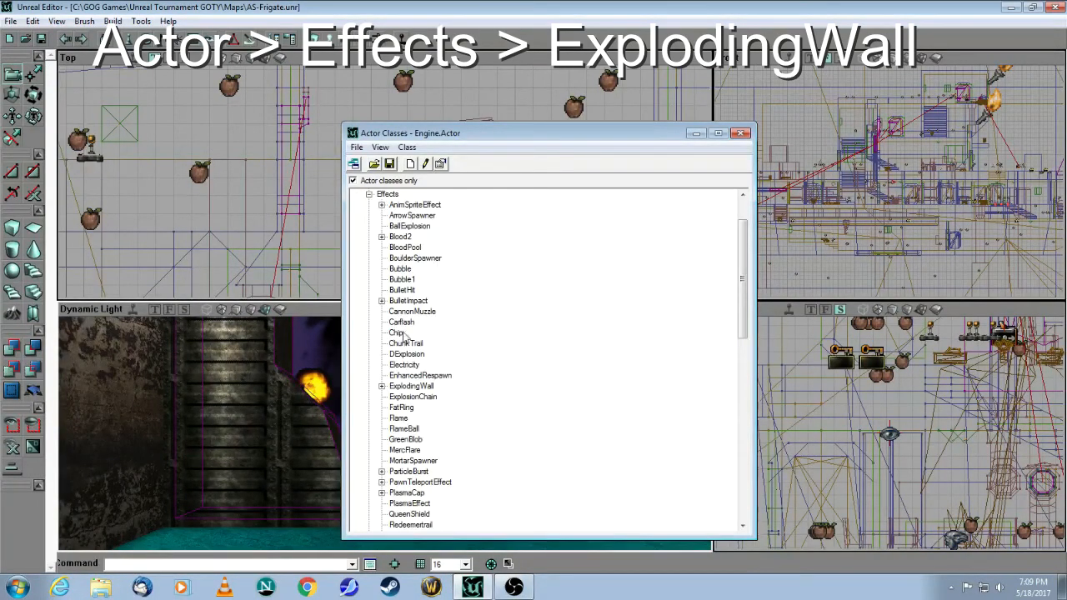
left_click(410, 387)
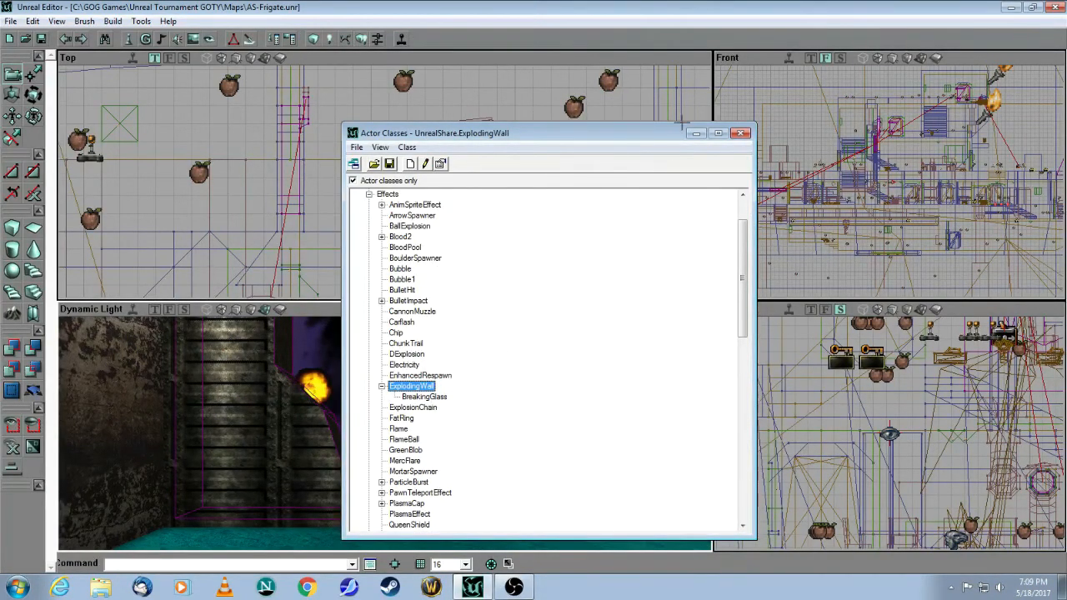
left_click(424, 397)
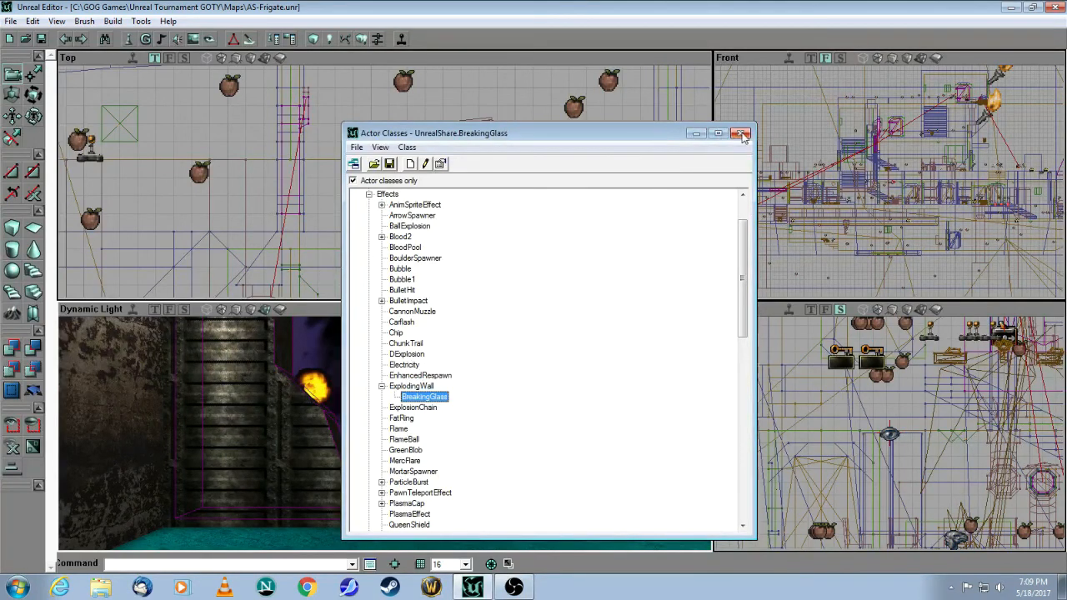
left_click(740, 133)
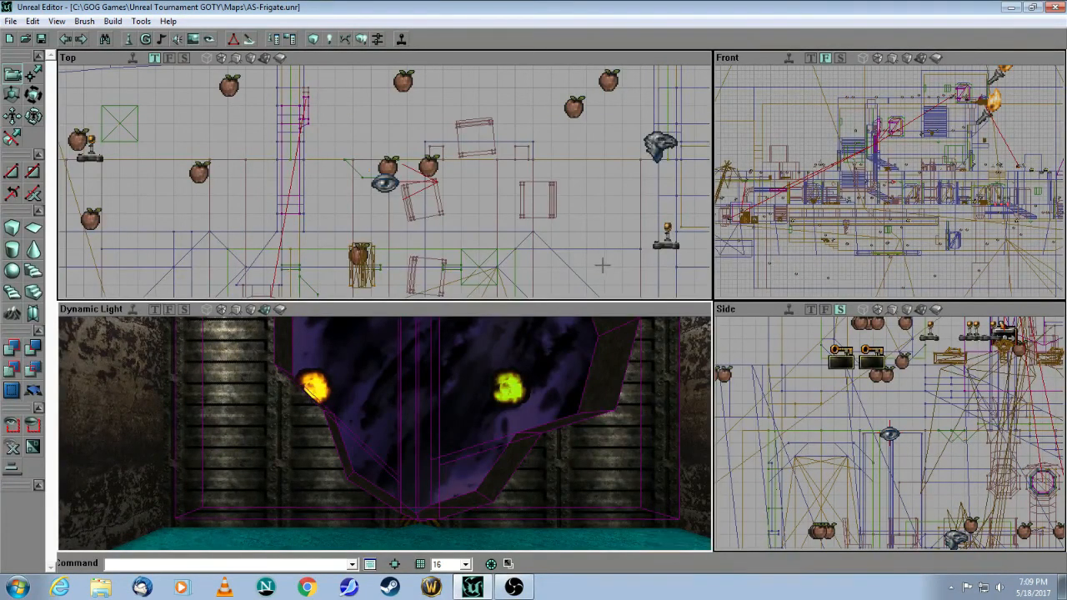